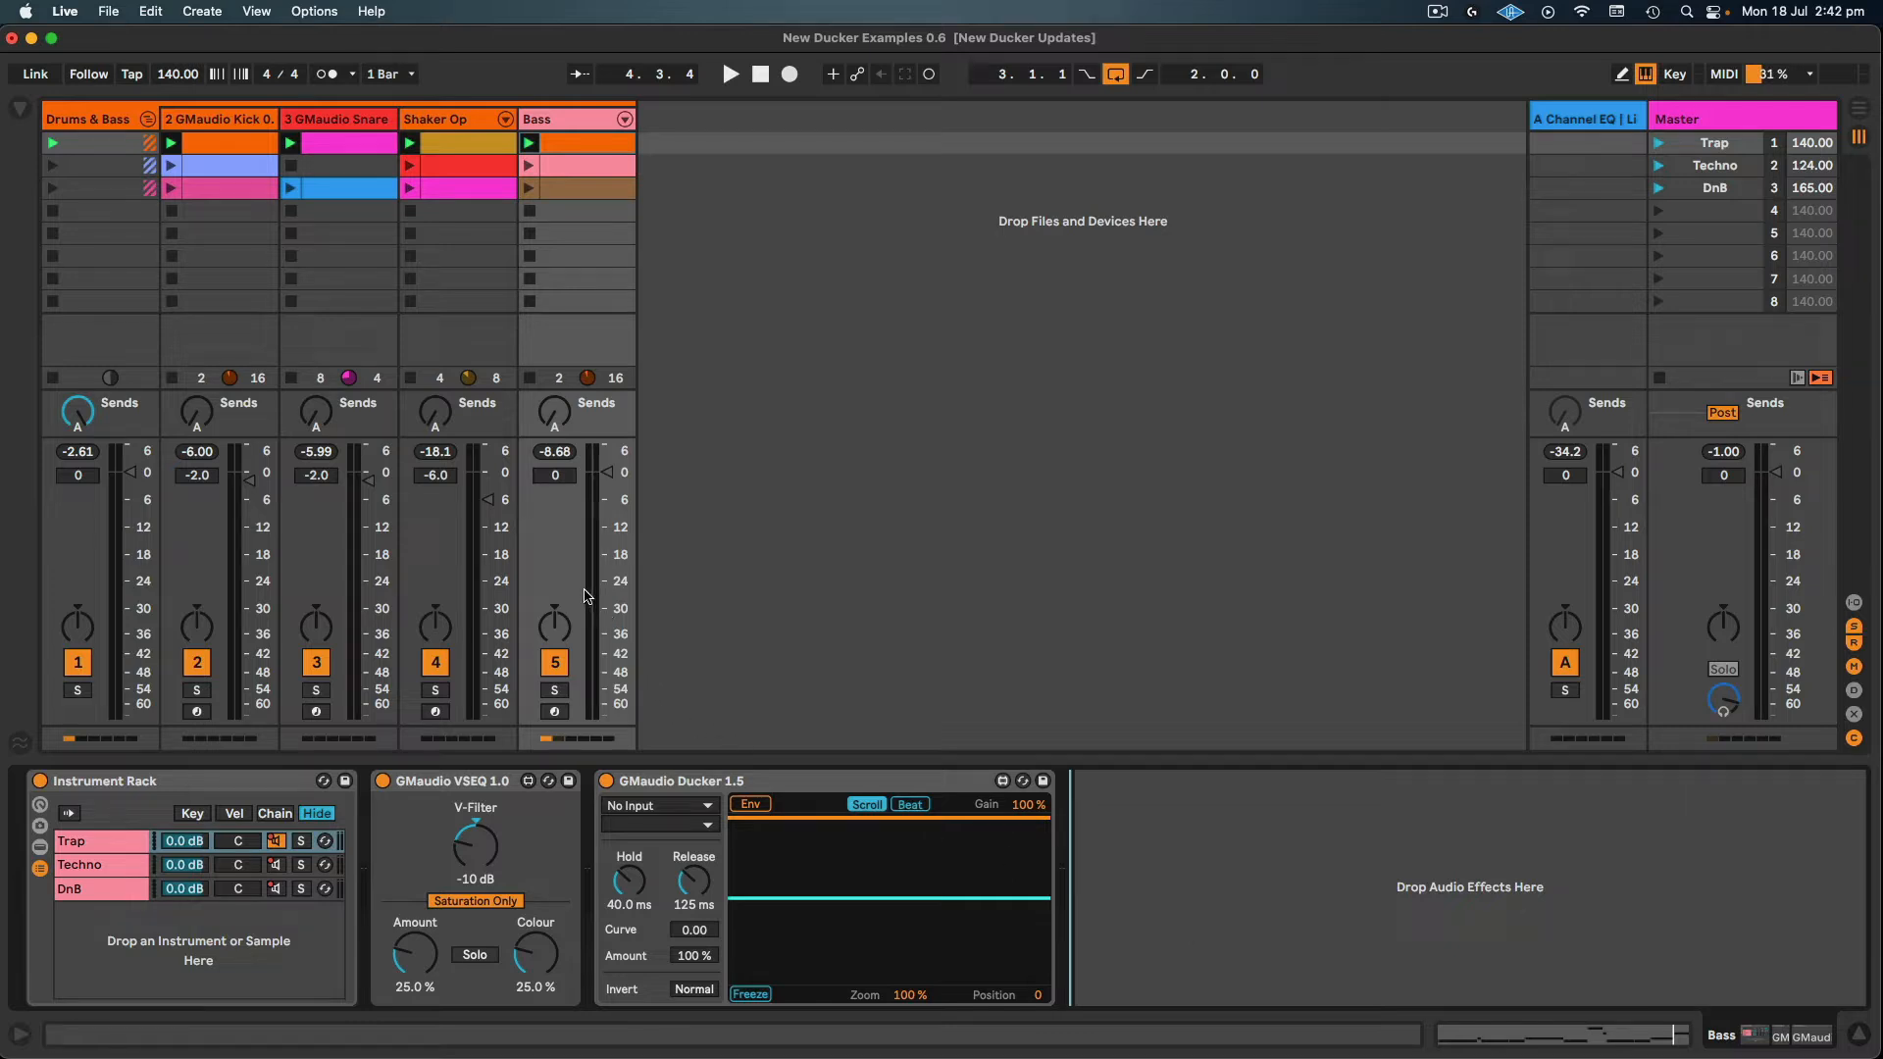
- Set the Ducker's sidechain source to the 2 GMaudio Kick 0.4 track, post mixer
left_click(659, 806)
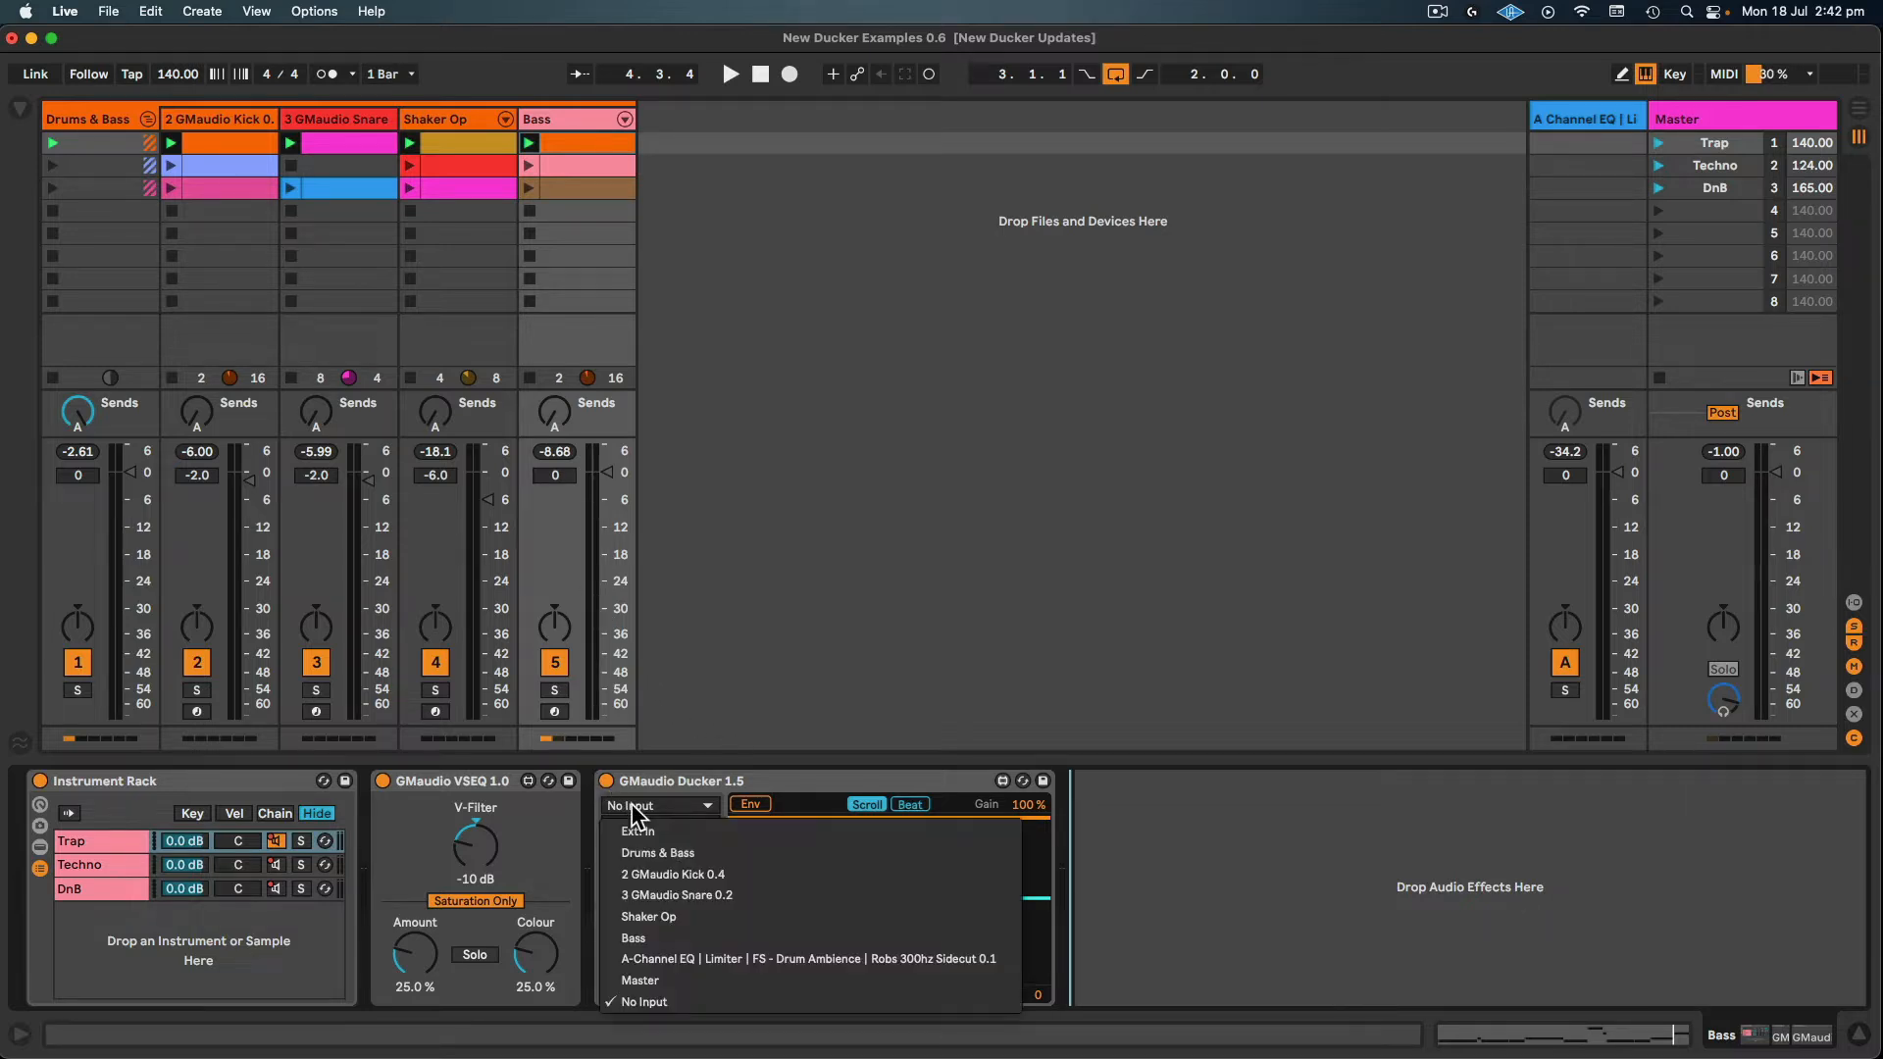
left_click(673, 873)
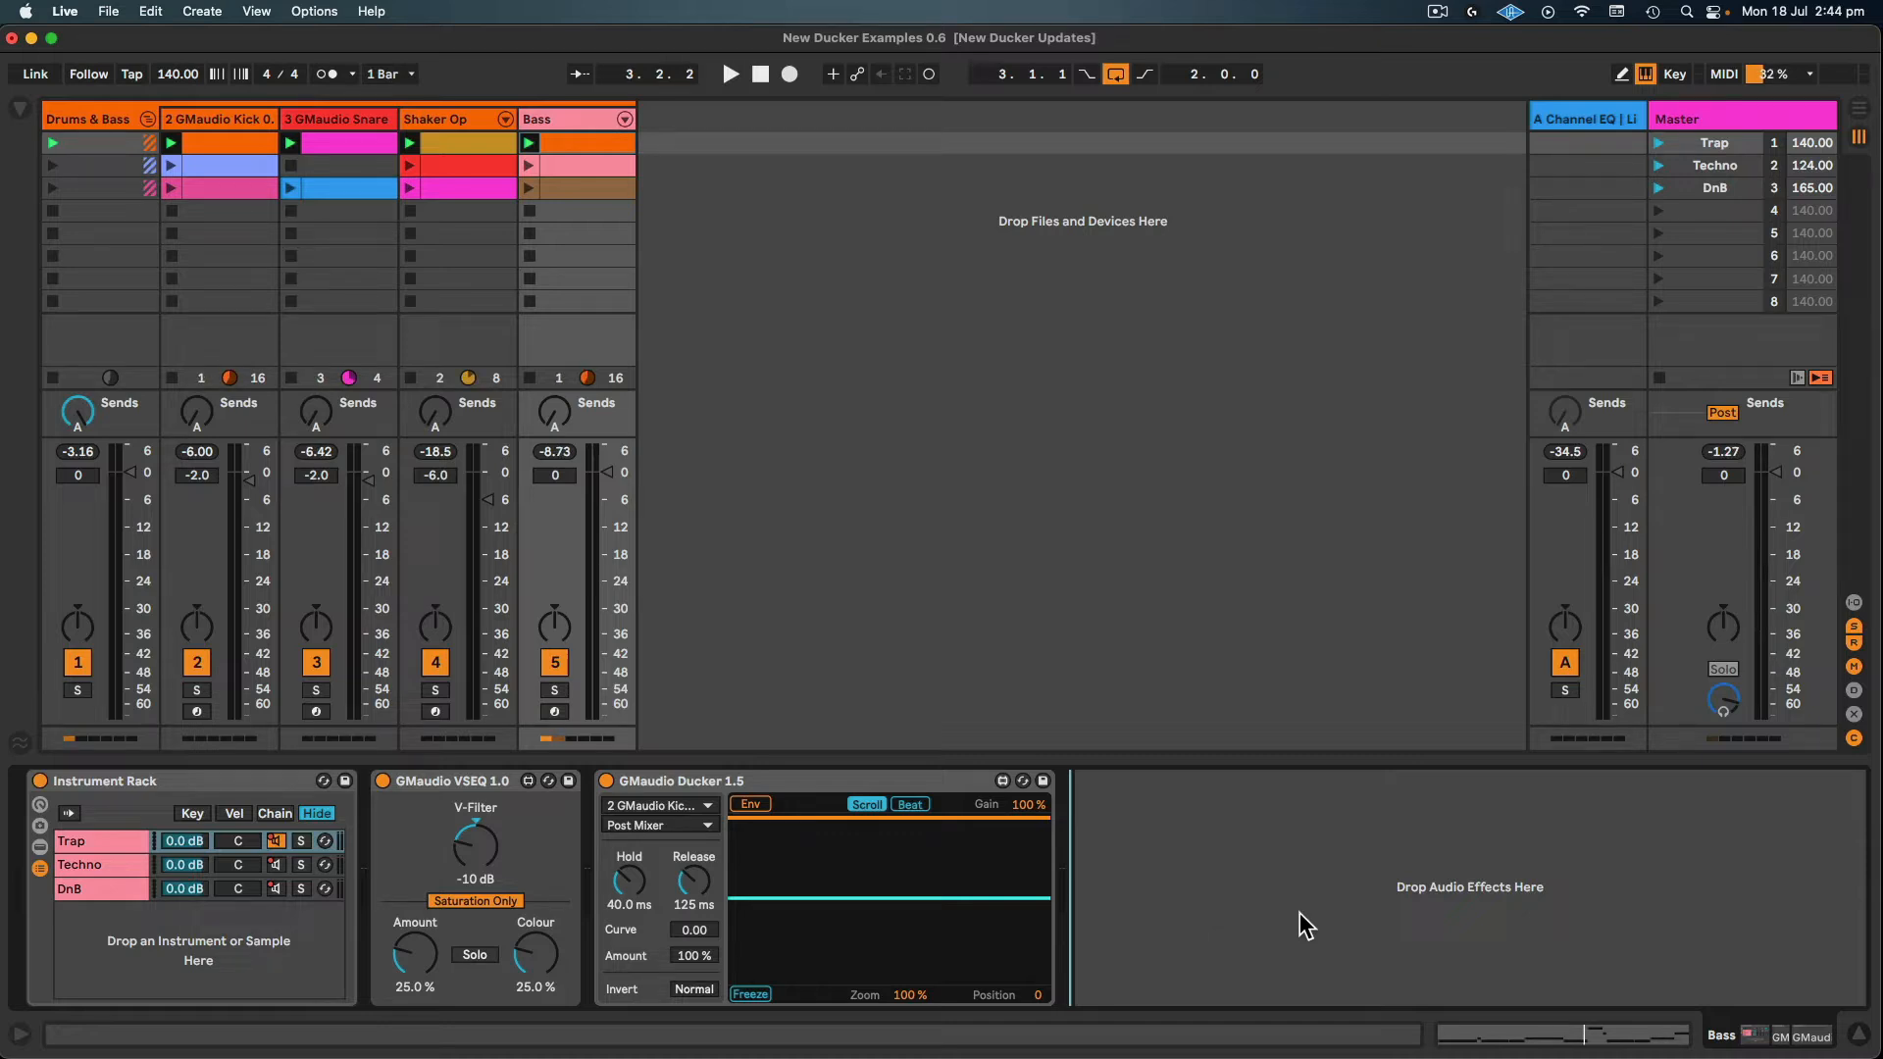
- Sync the Ducker's waveform display to the beat
left_click(730, 72)
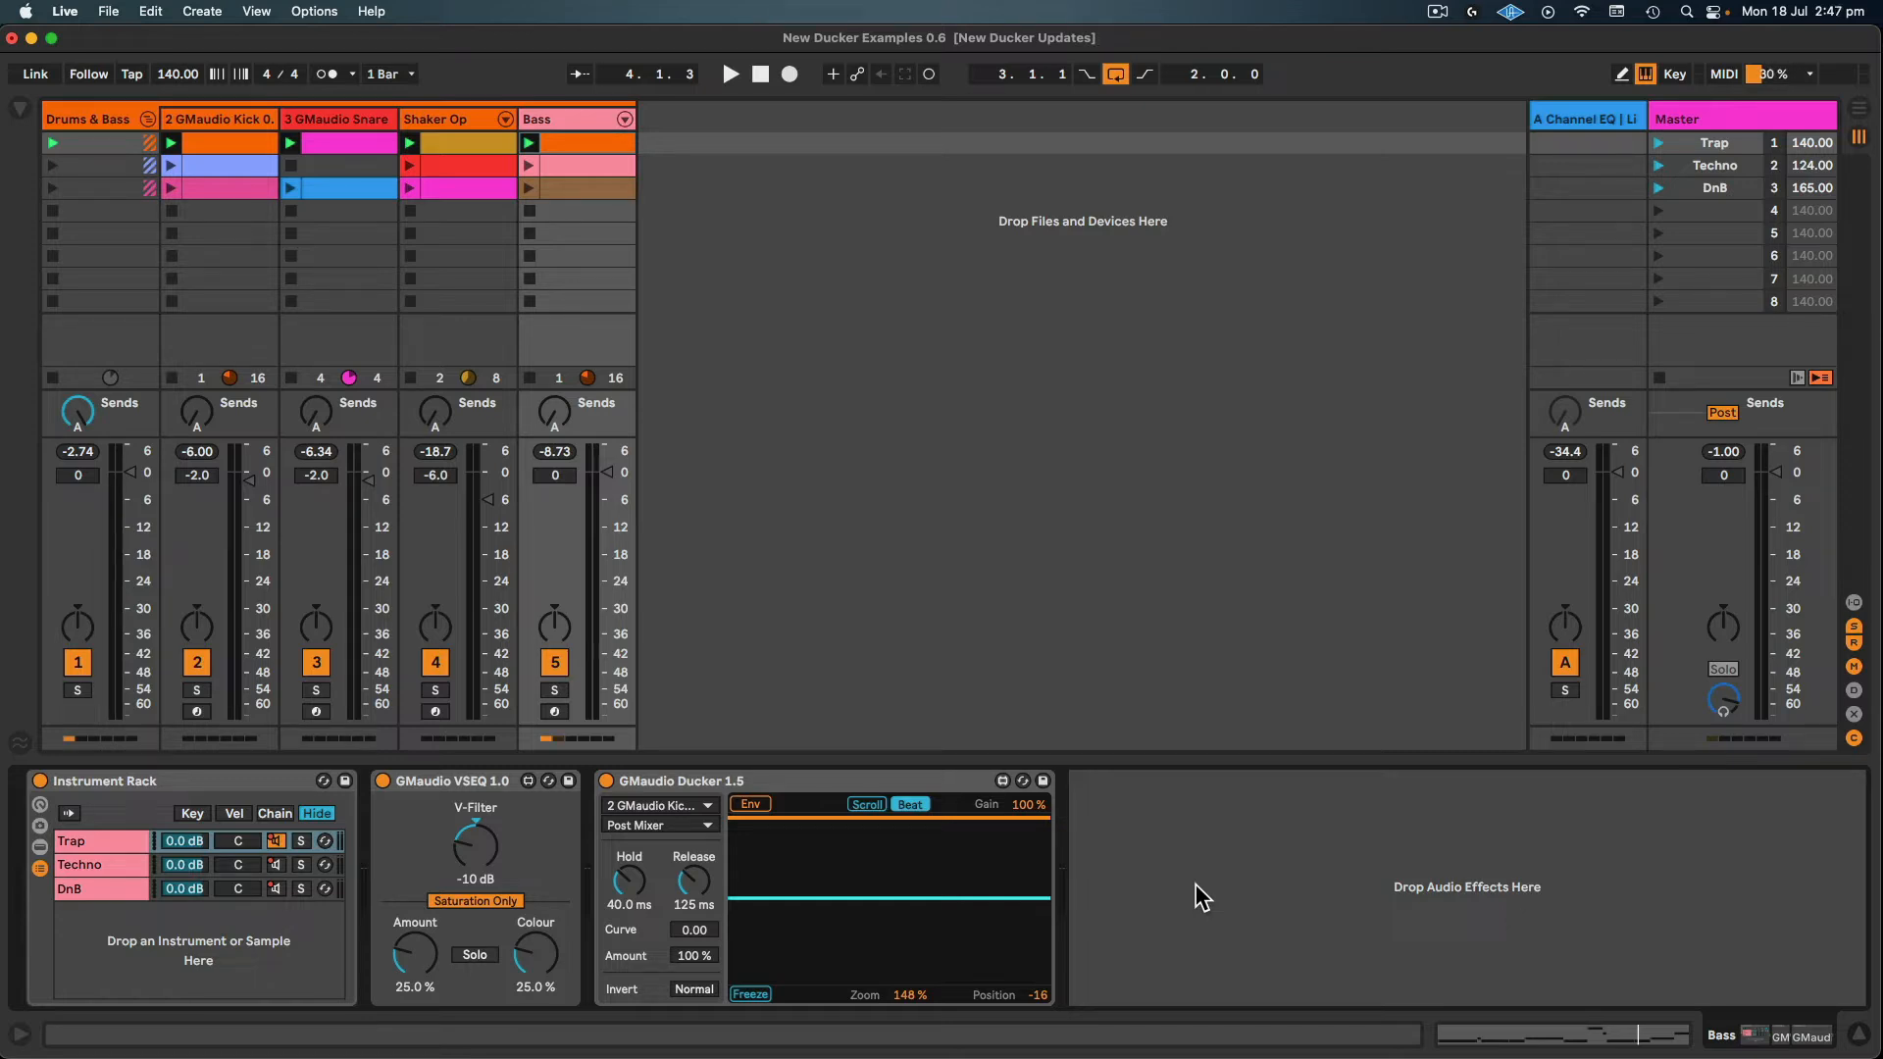
- With playback running, shorten the hold to 30.1 ms and the release to 90.8 ms
left_click(730, 72)
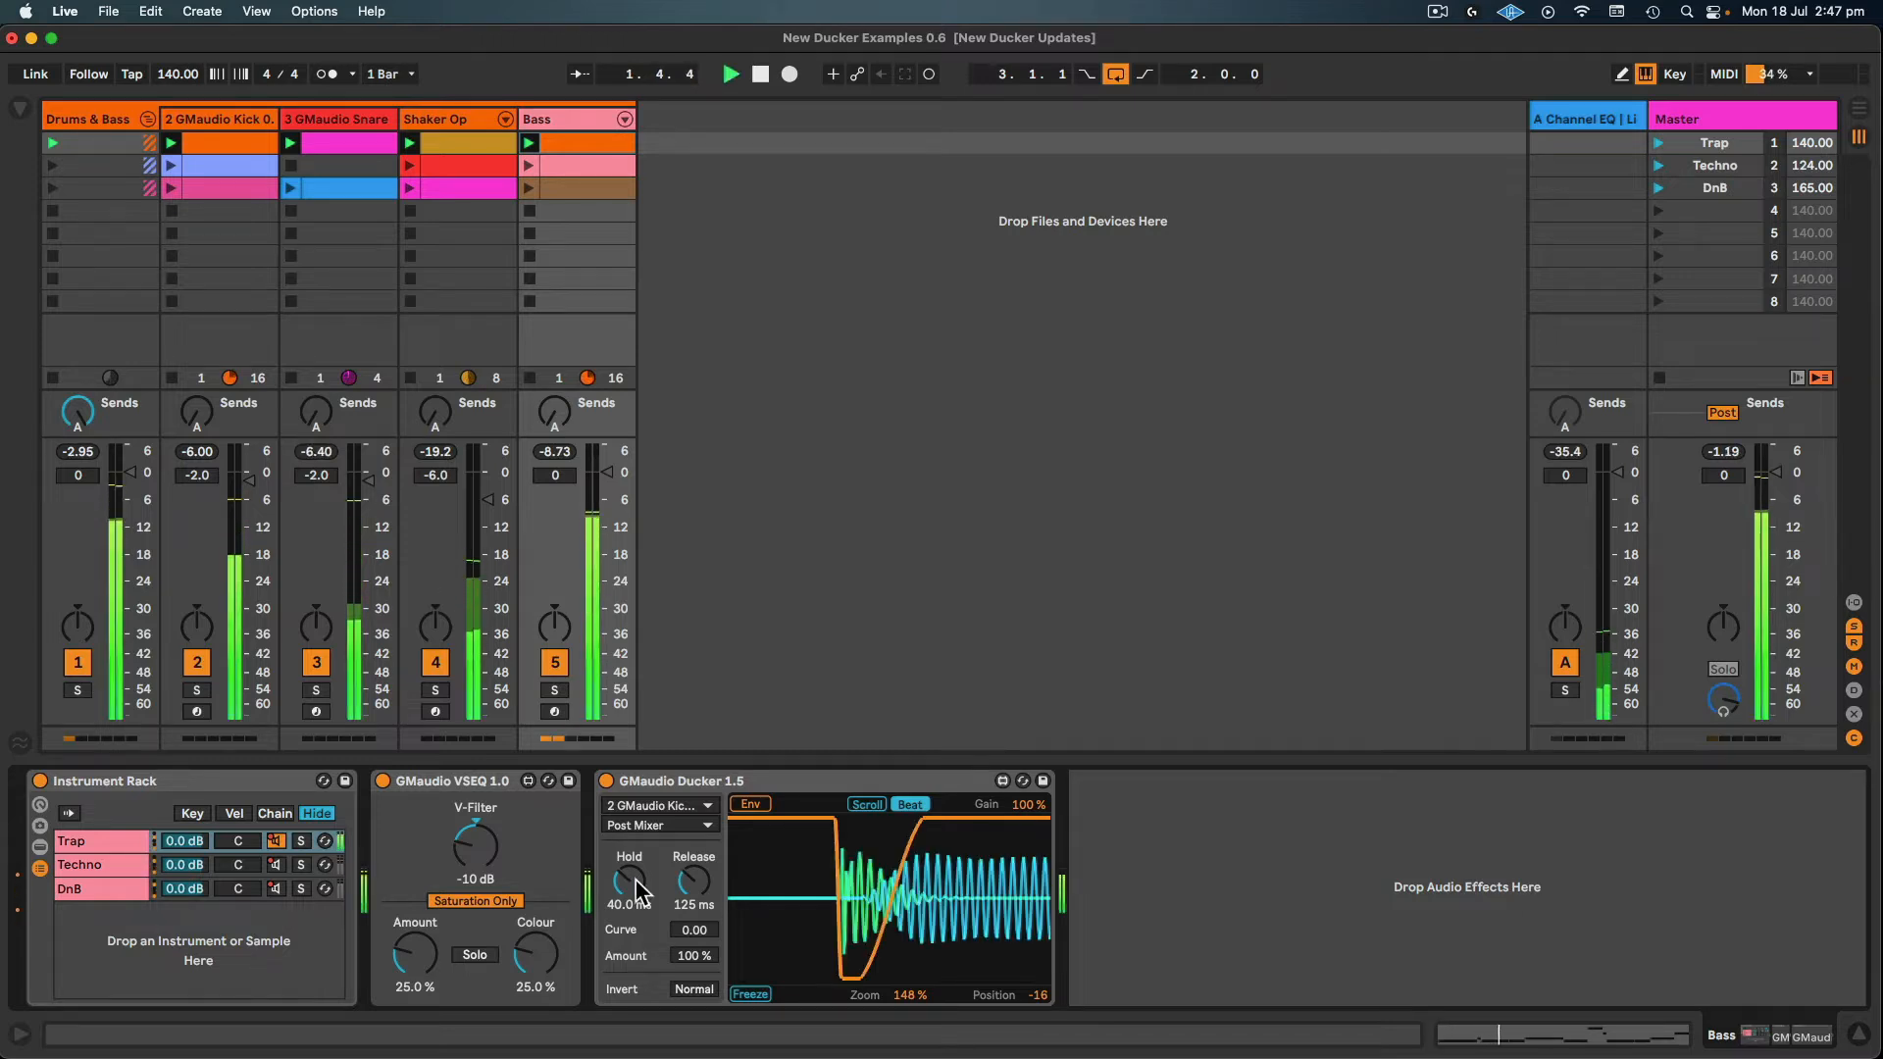
left_click_drag(627, 880, 627, 894)
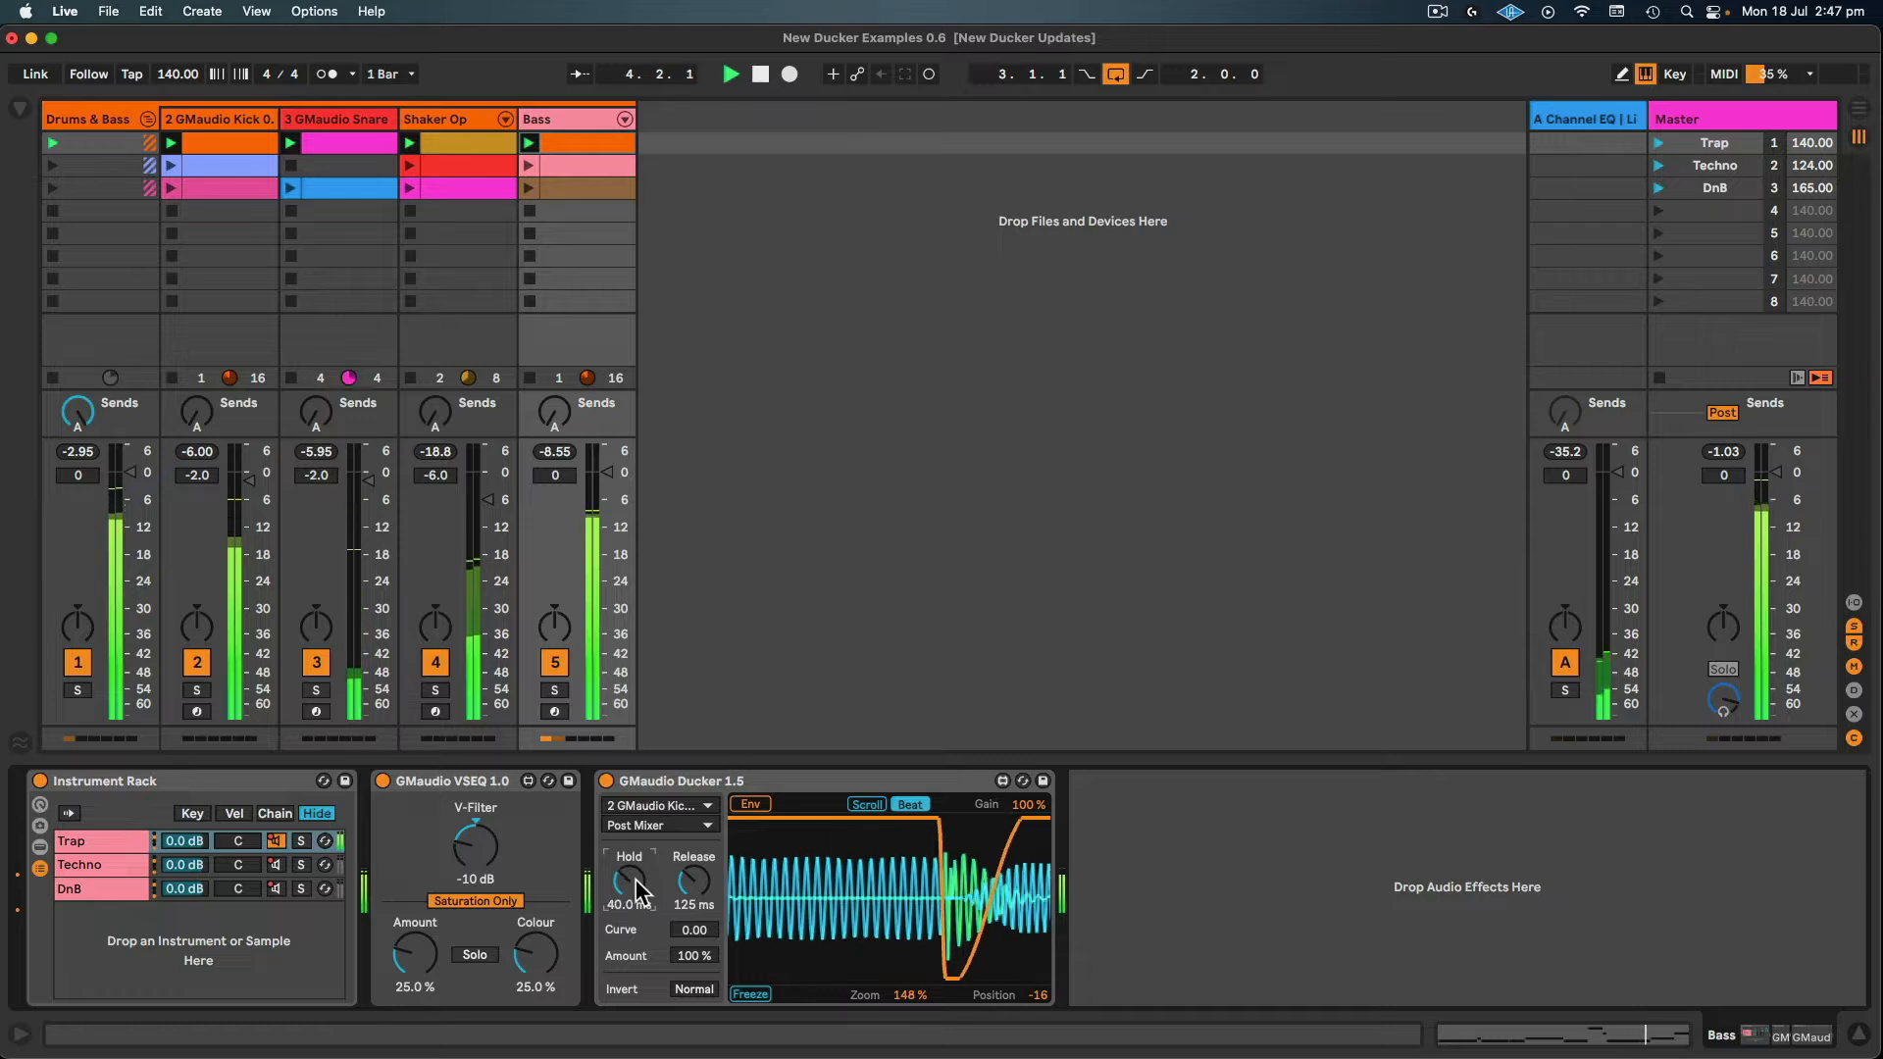
left_click_drag(627, 882, 633, 894)
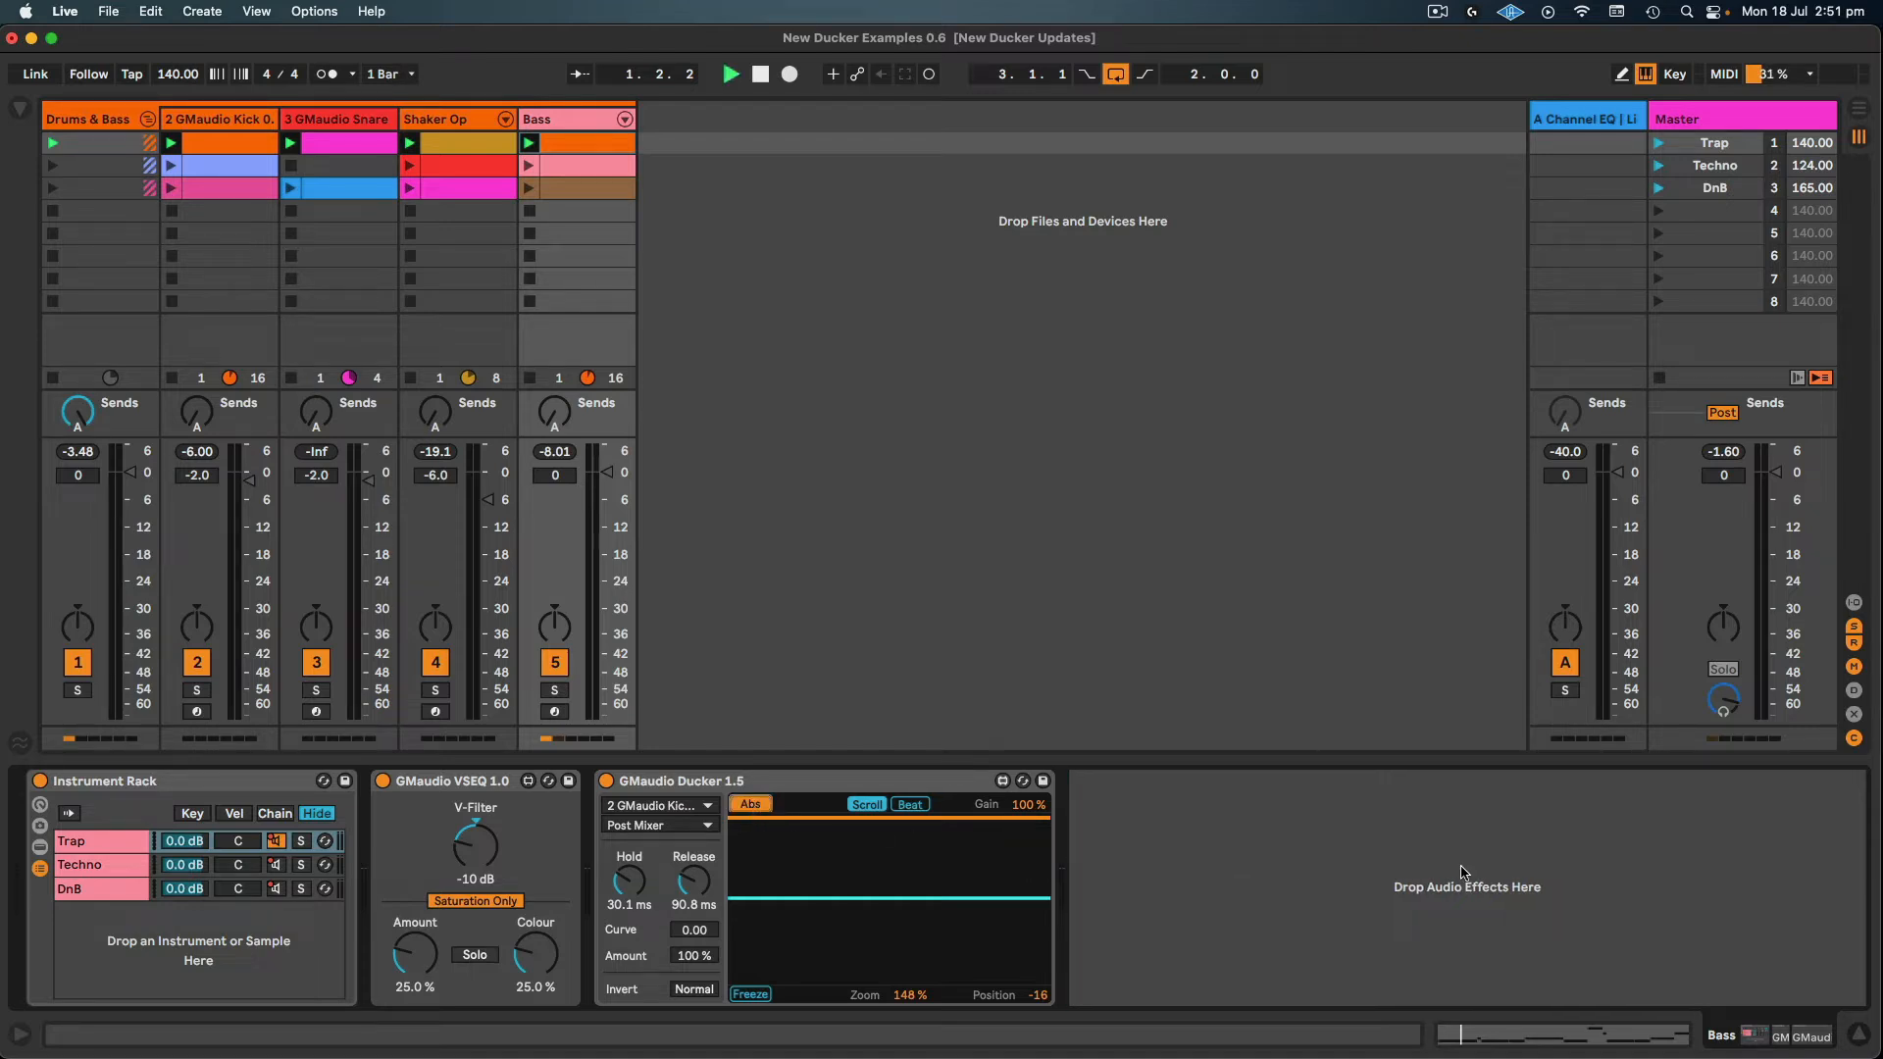
- Audition the tightened Trap ducking, then stop the transport
left_click(729, 72)
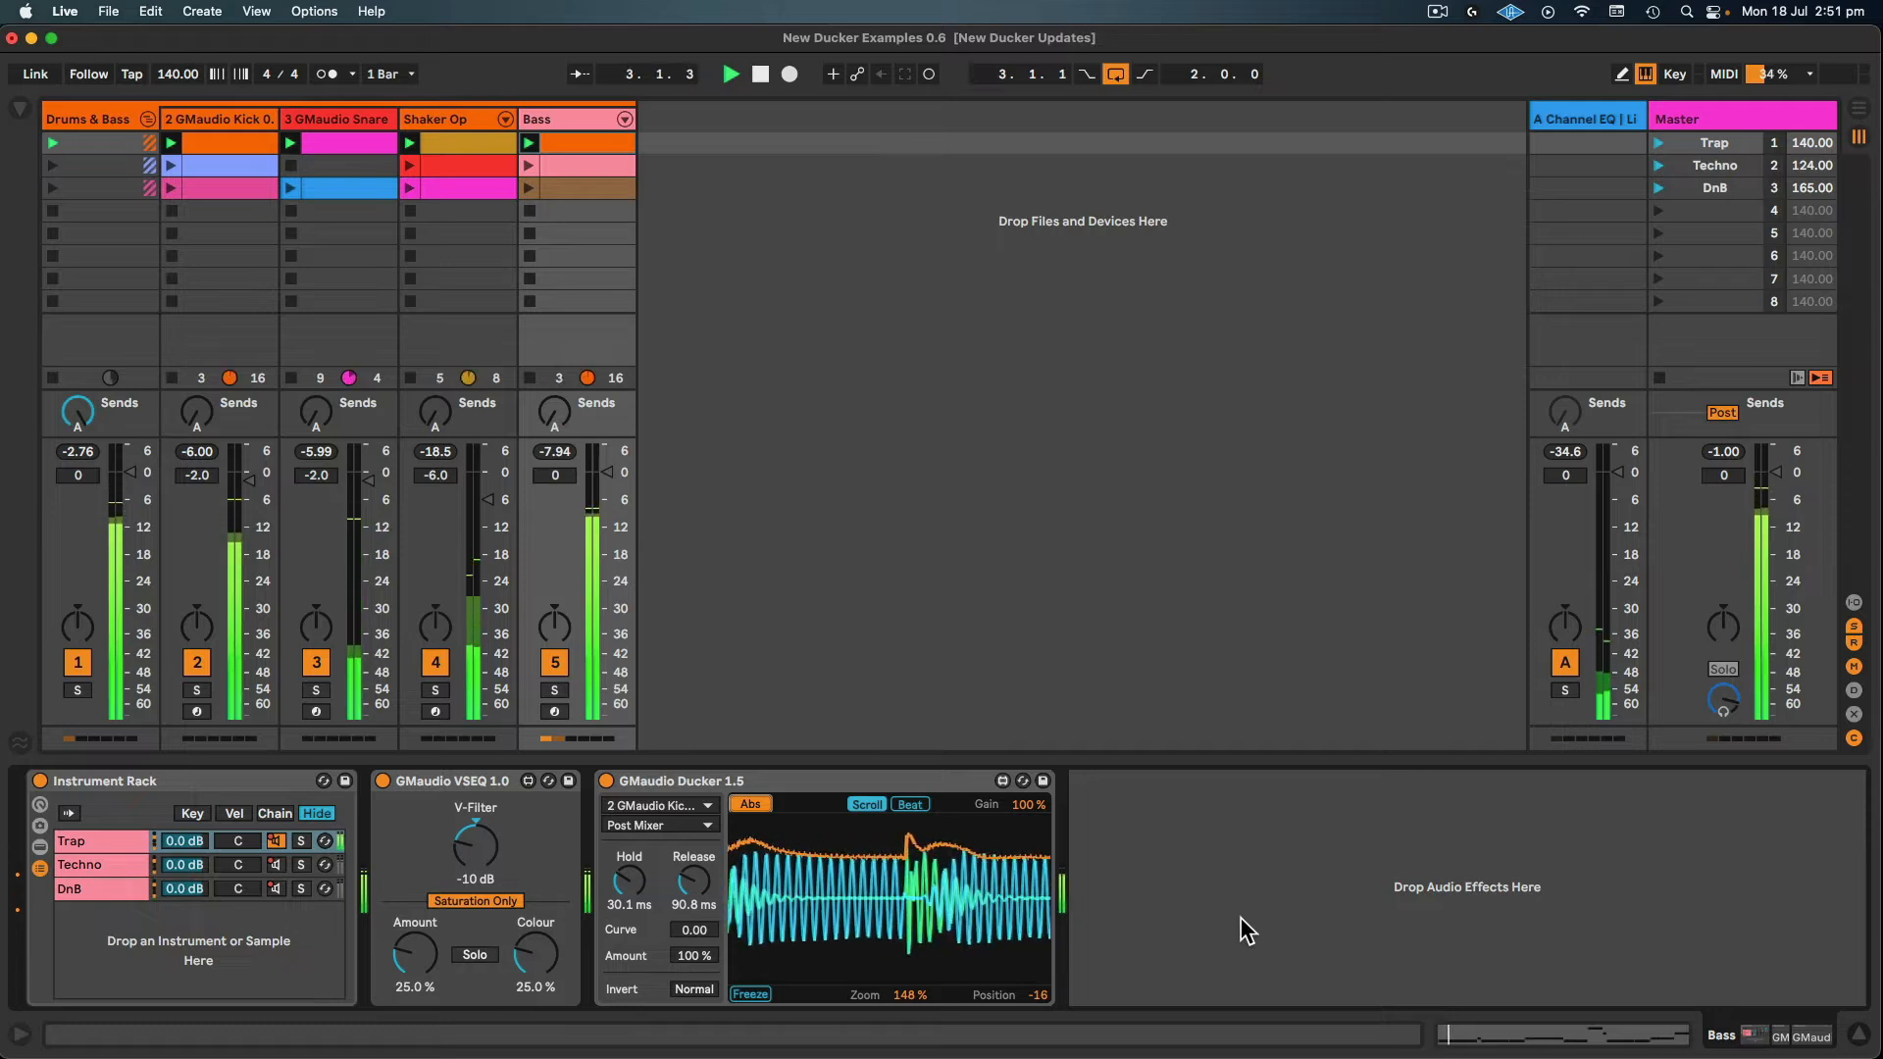
left_click(759, 73)
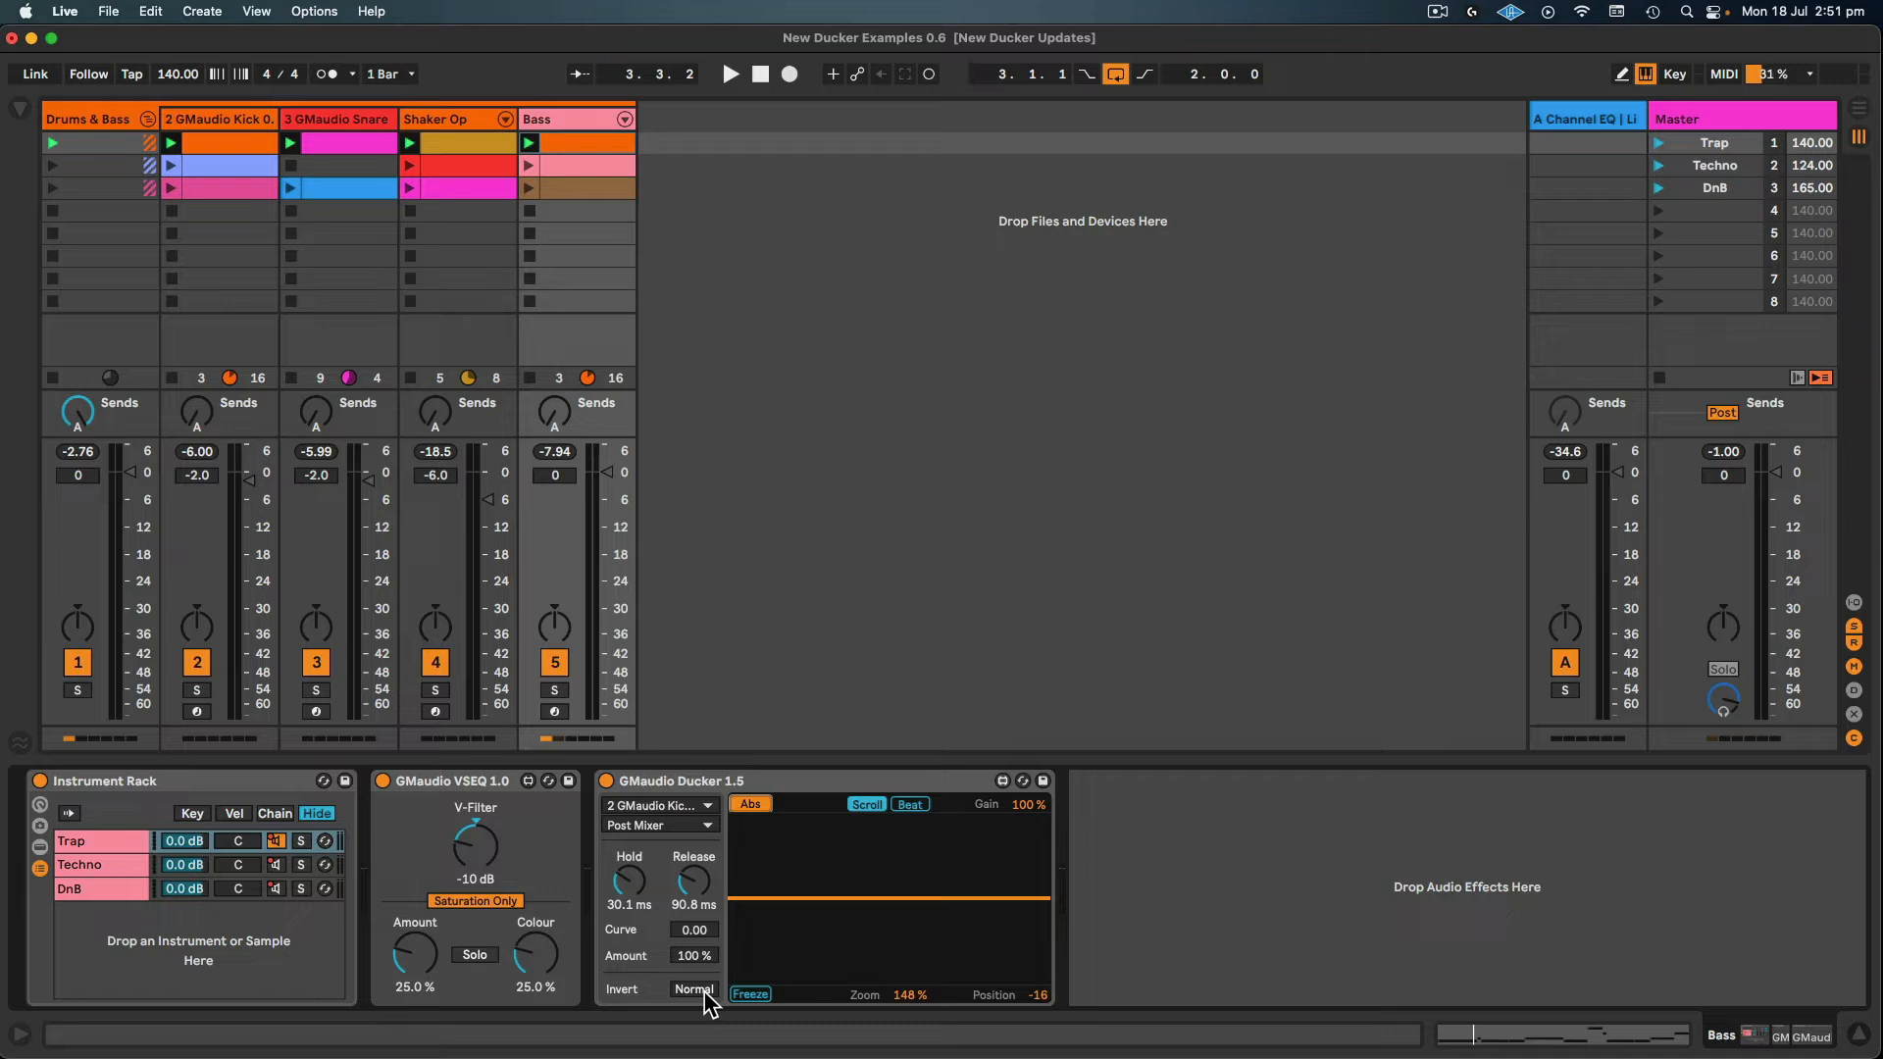
mouse_move(1138, 947)
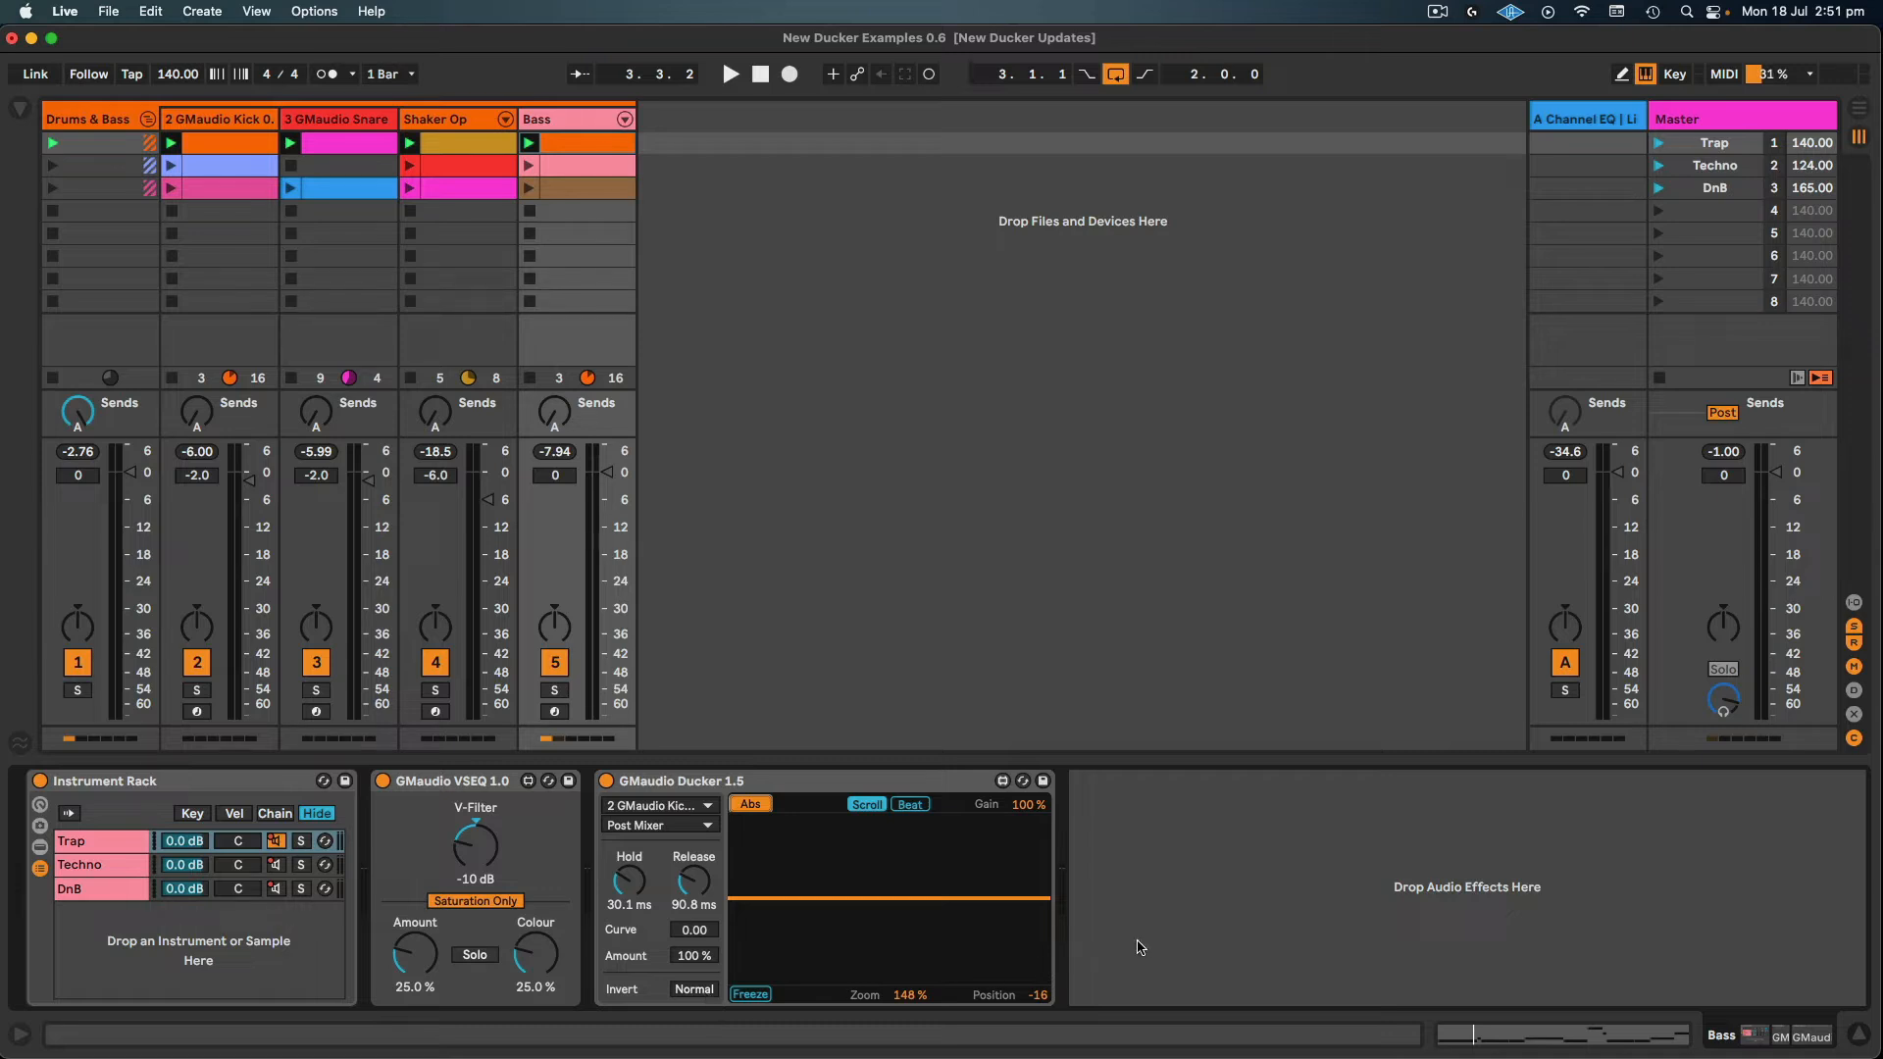
- Restart the Trap example and raise the Ducker's curve to 0.50
left_click(730, 72)
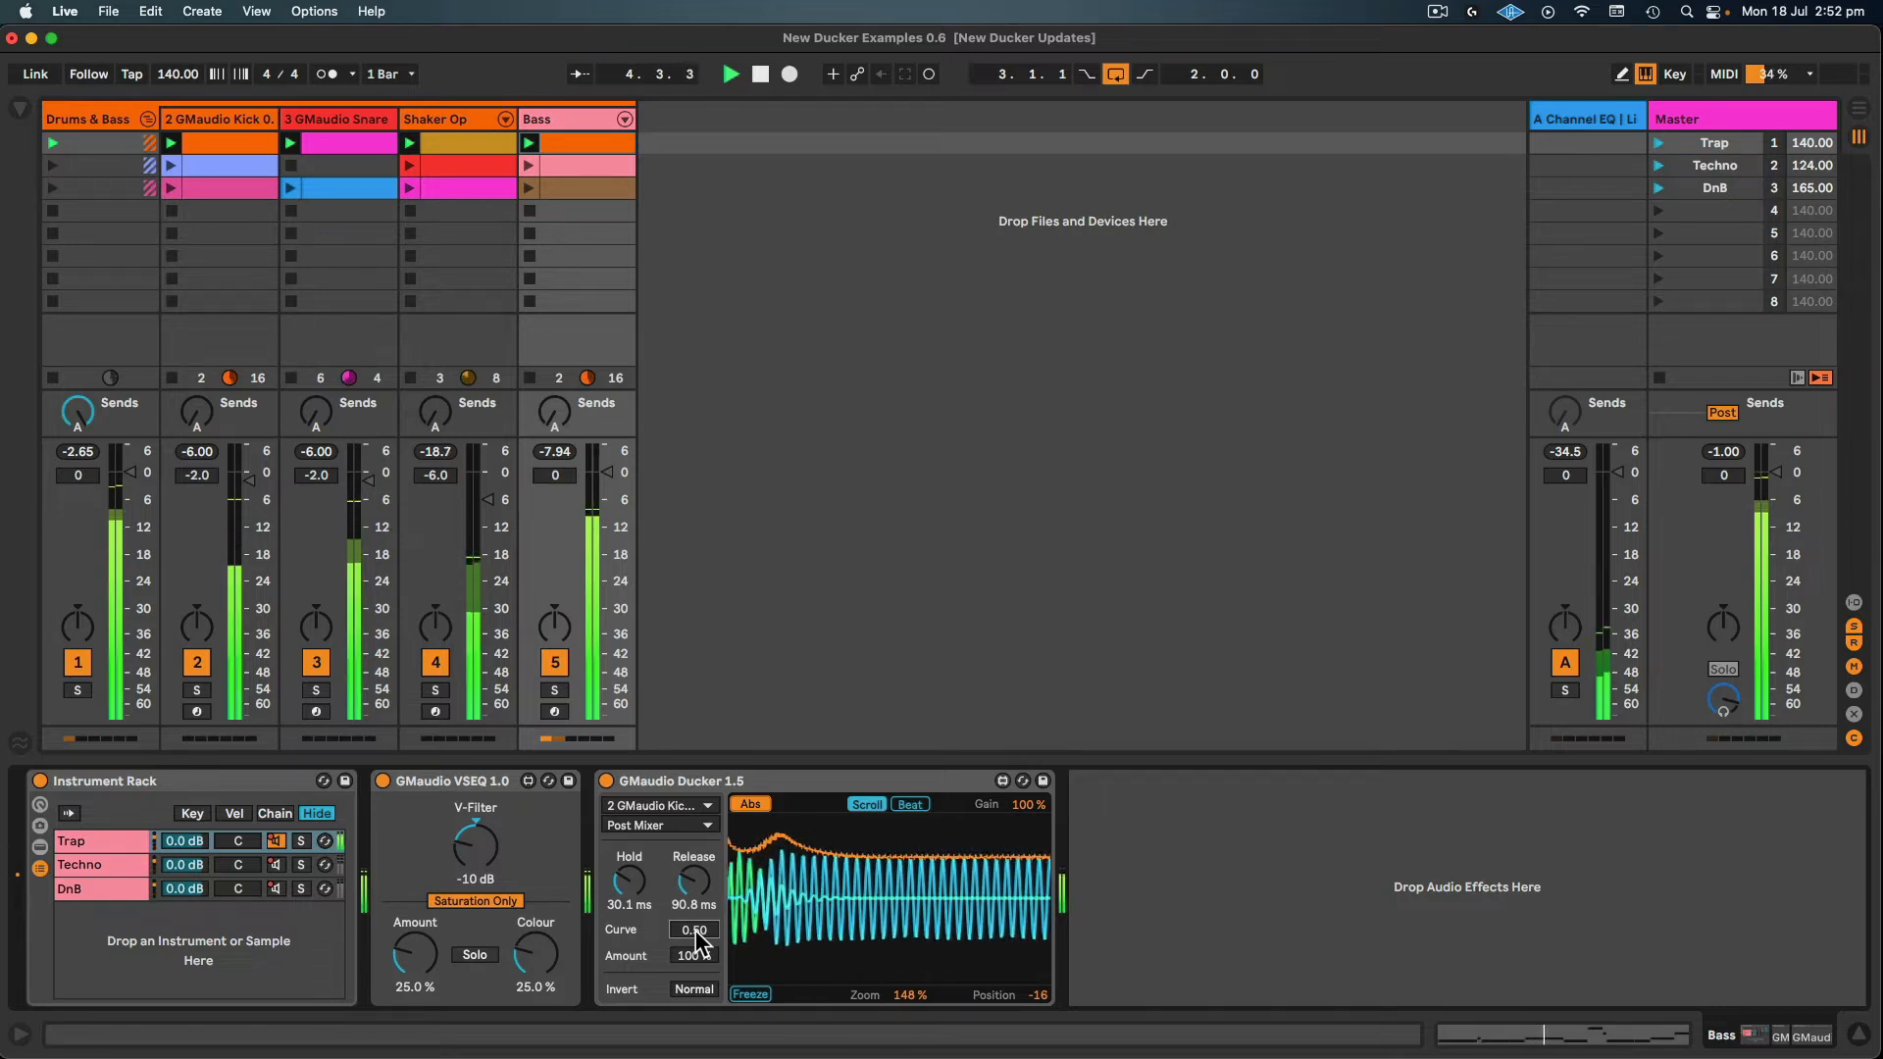
left_click_drag(693, 927, 693, 949)
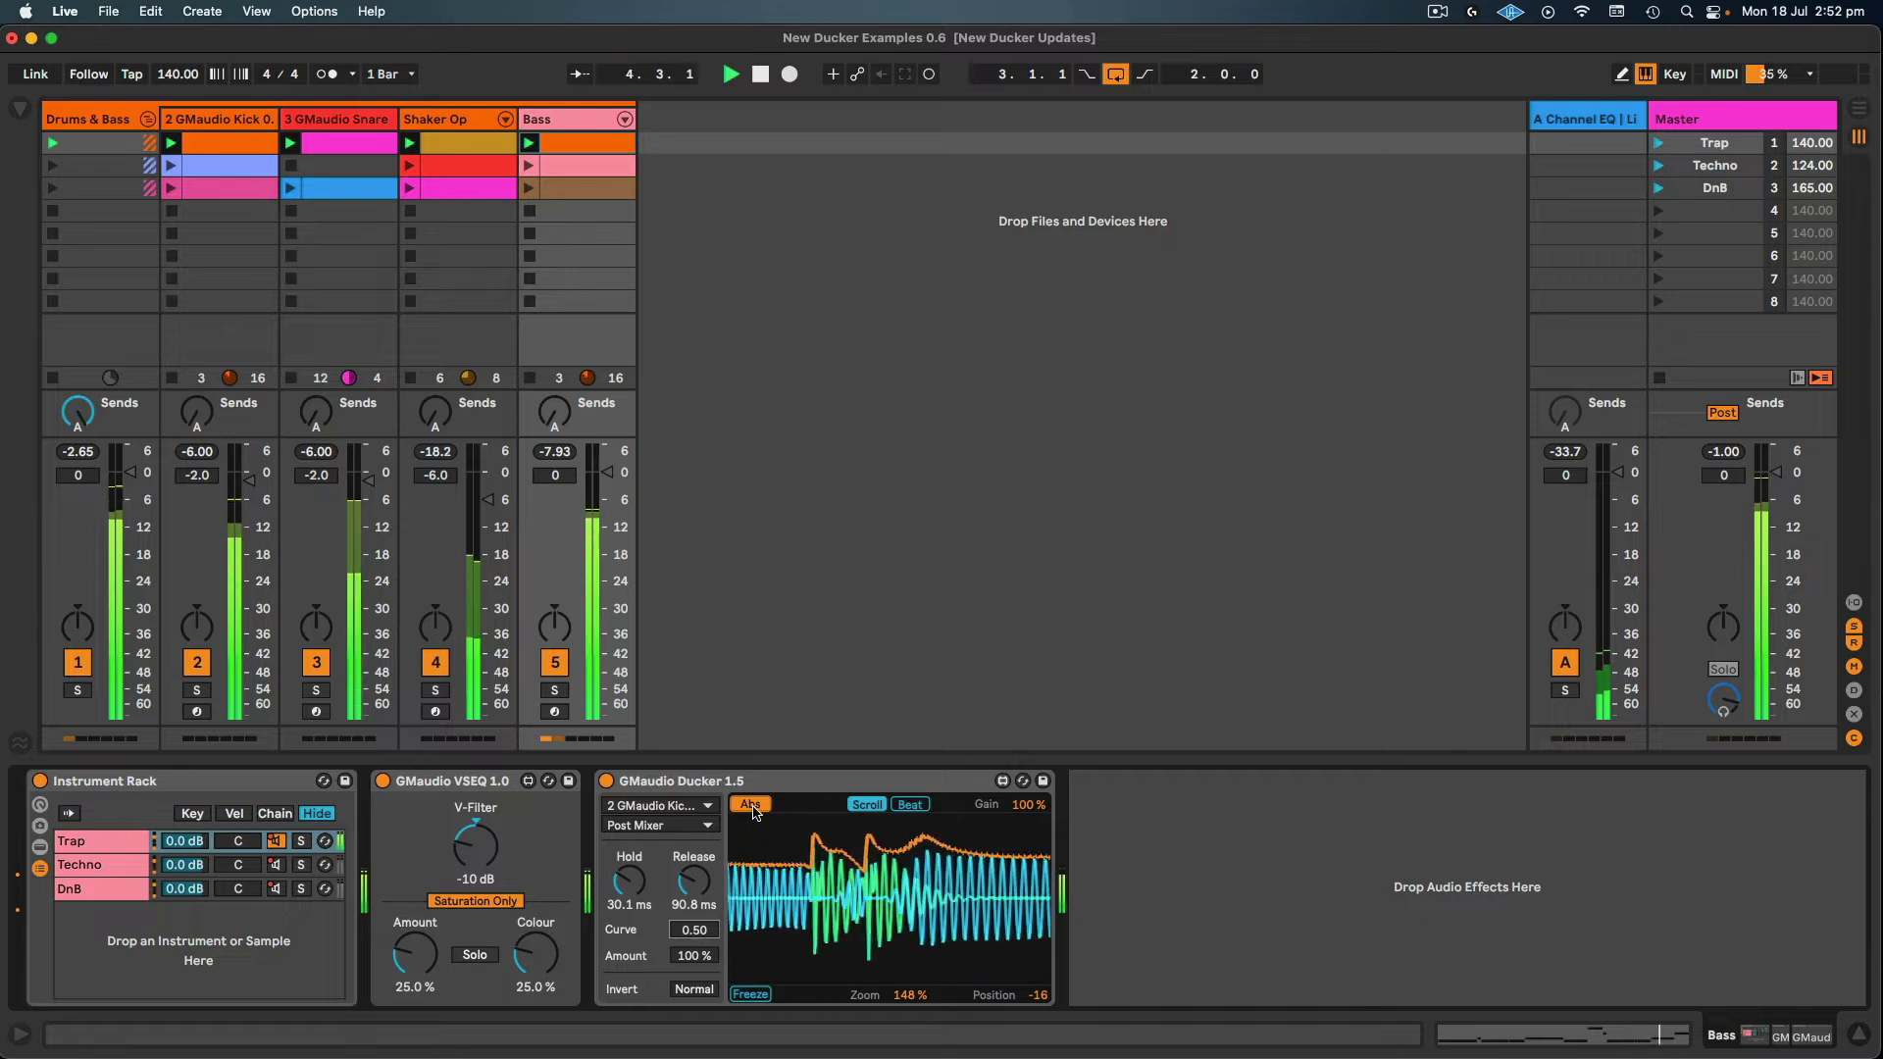
- Switch the Ducker display to Env and bring up the 124 BPM Techno example
left_click(749, 805)
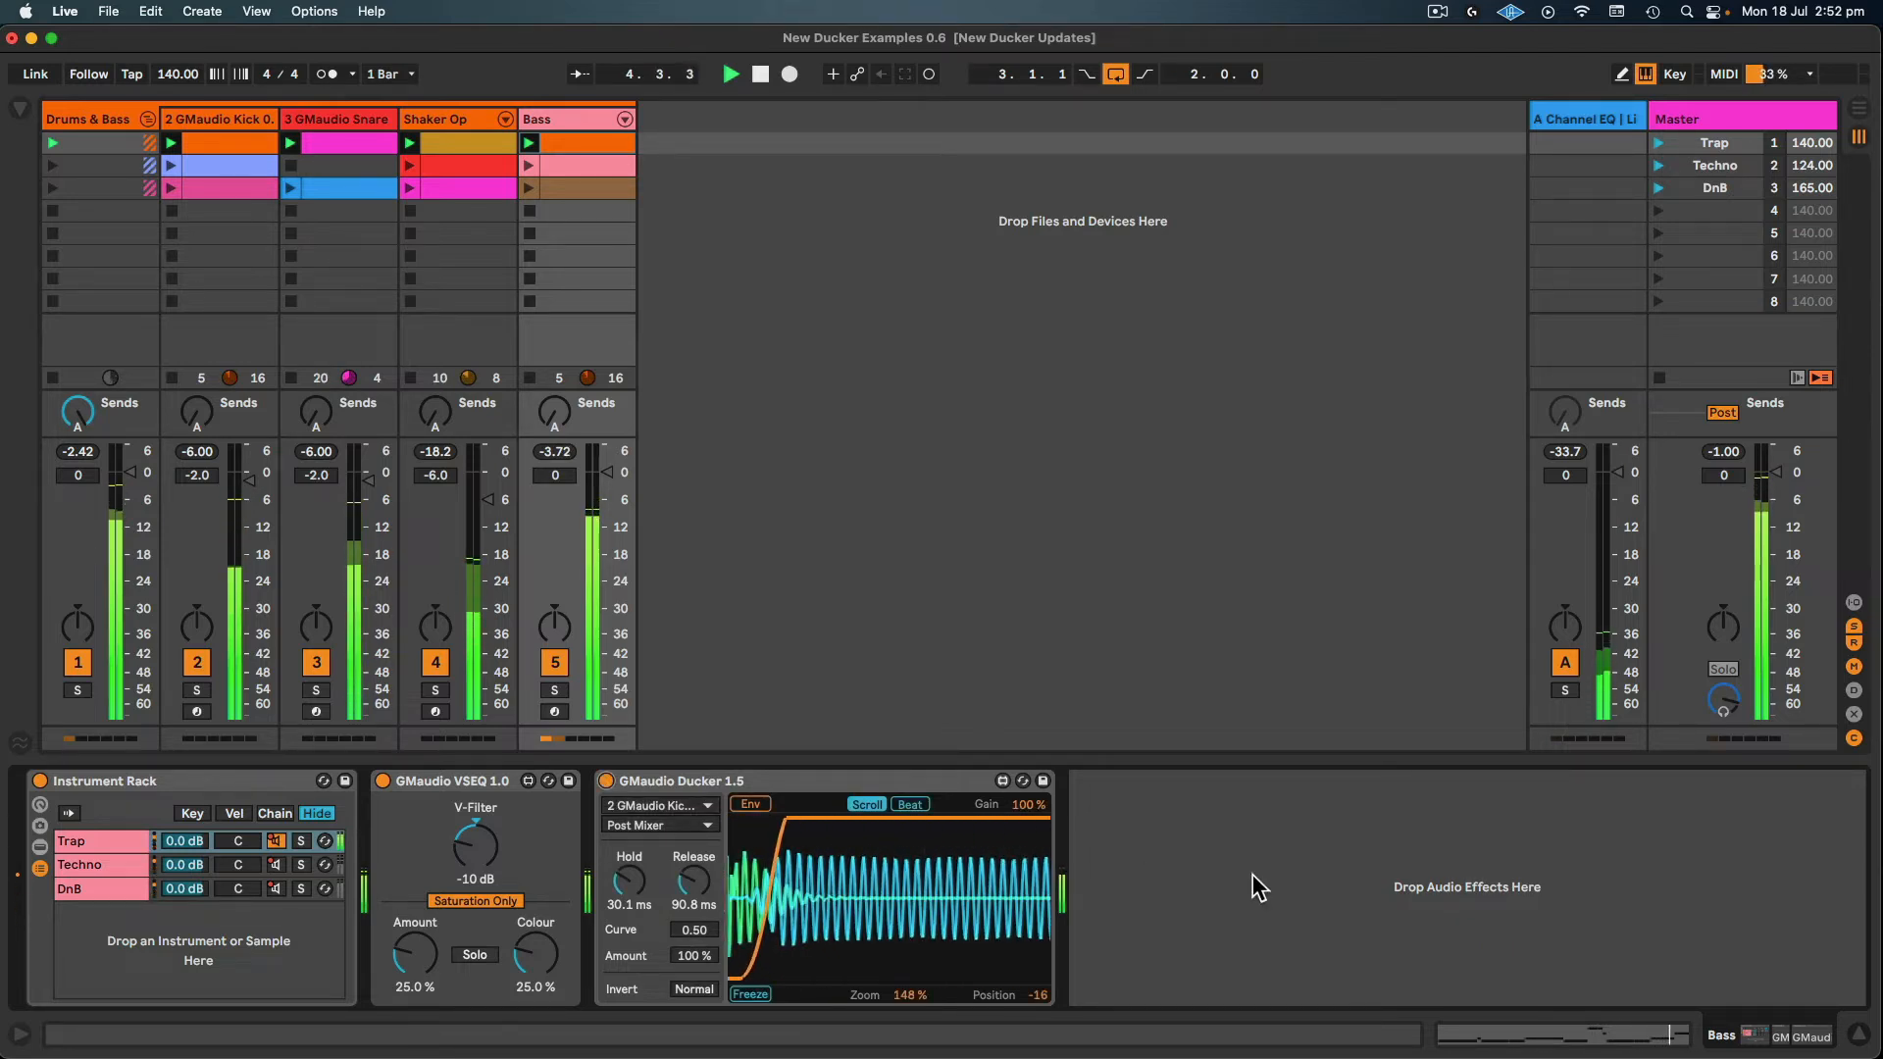
left_click(729, 73)
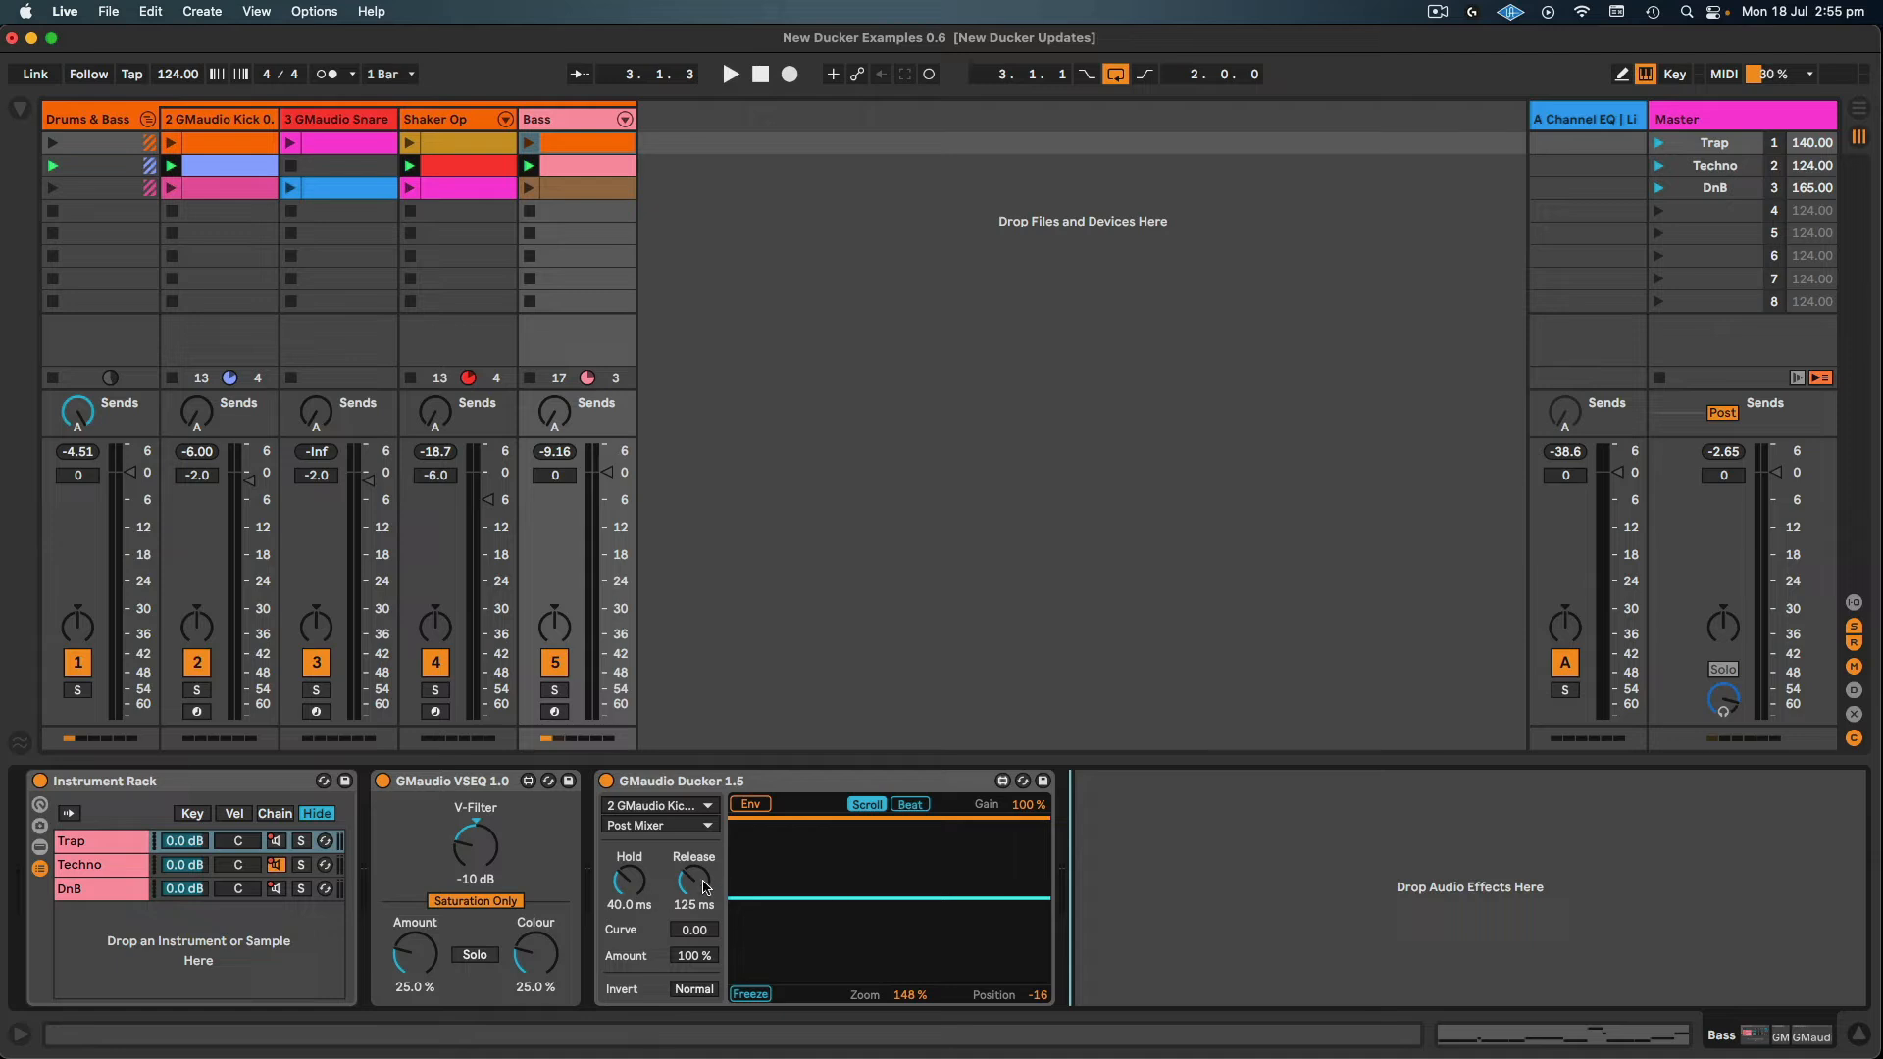
mouse_move(1242, 949)
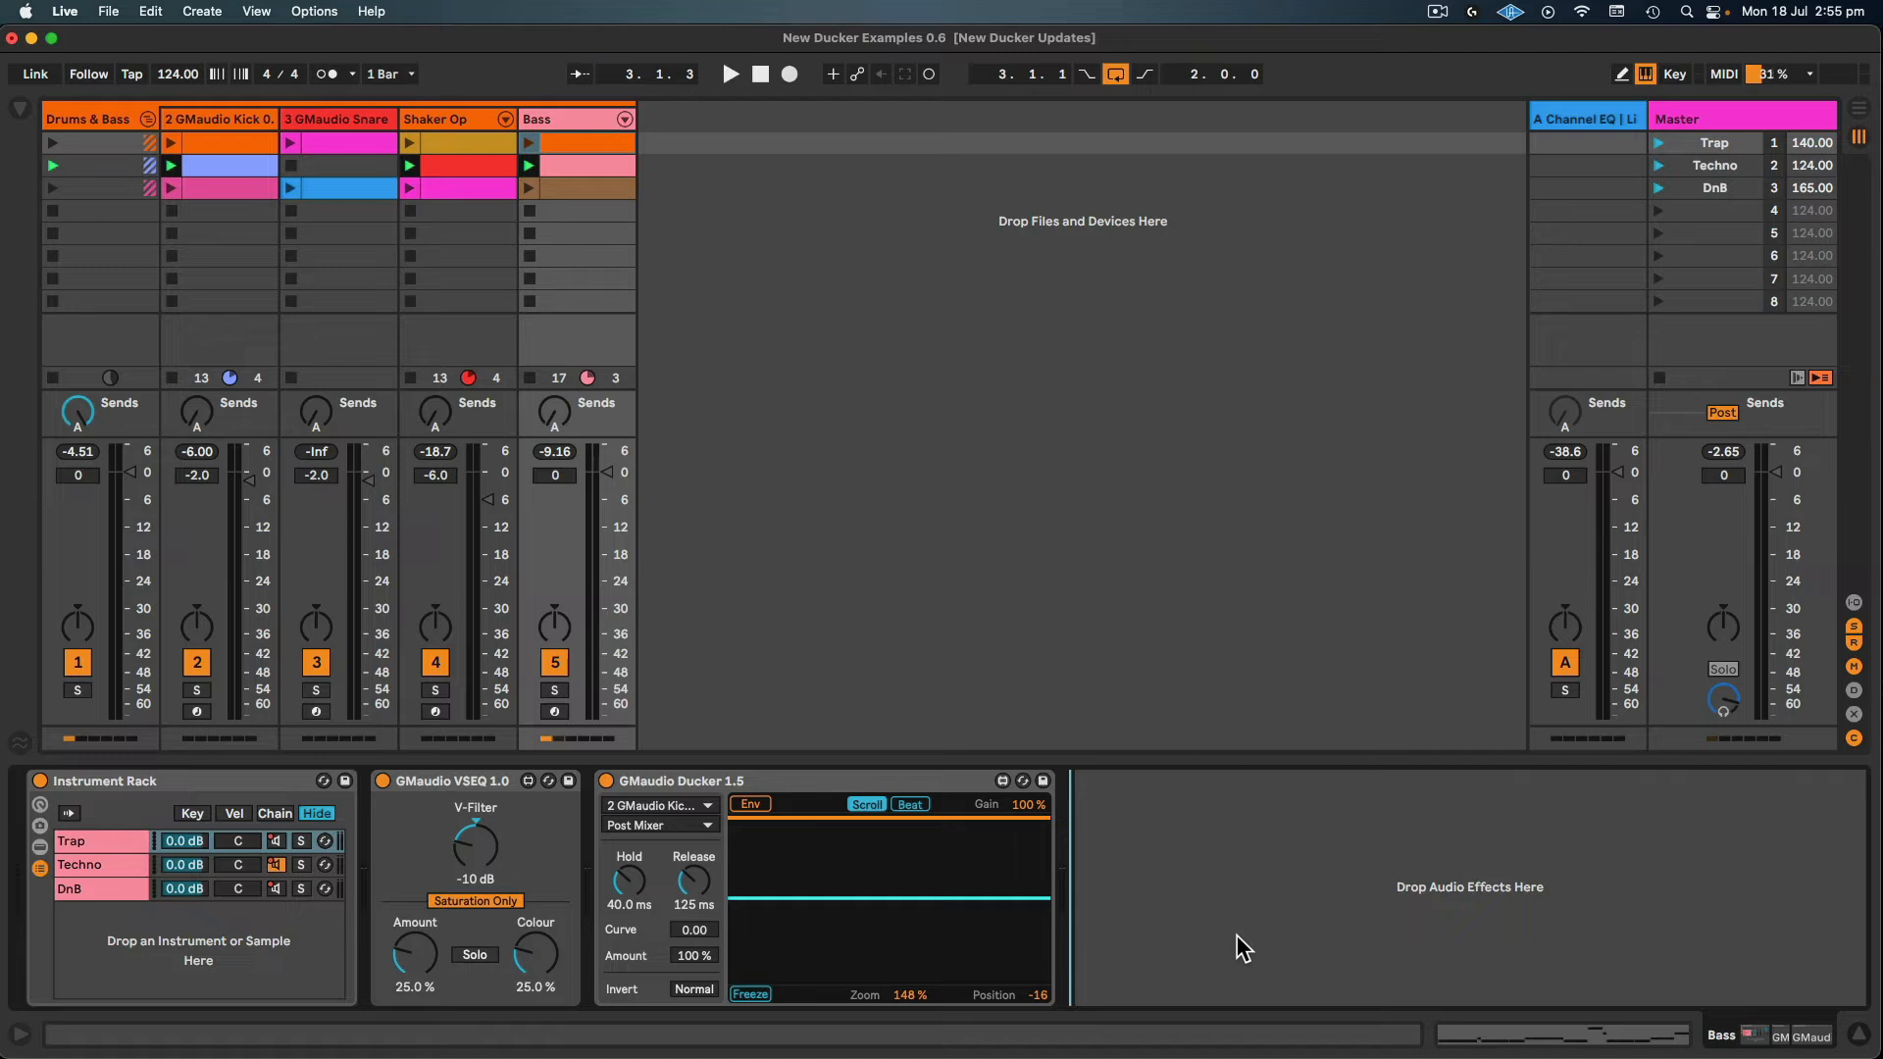
- Play the Techno example with the 153 ms release, display back in Abs mode
left_click(730, 73)
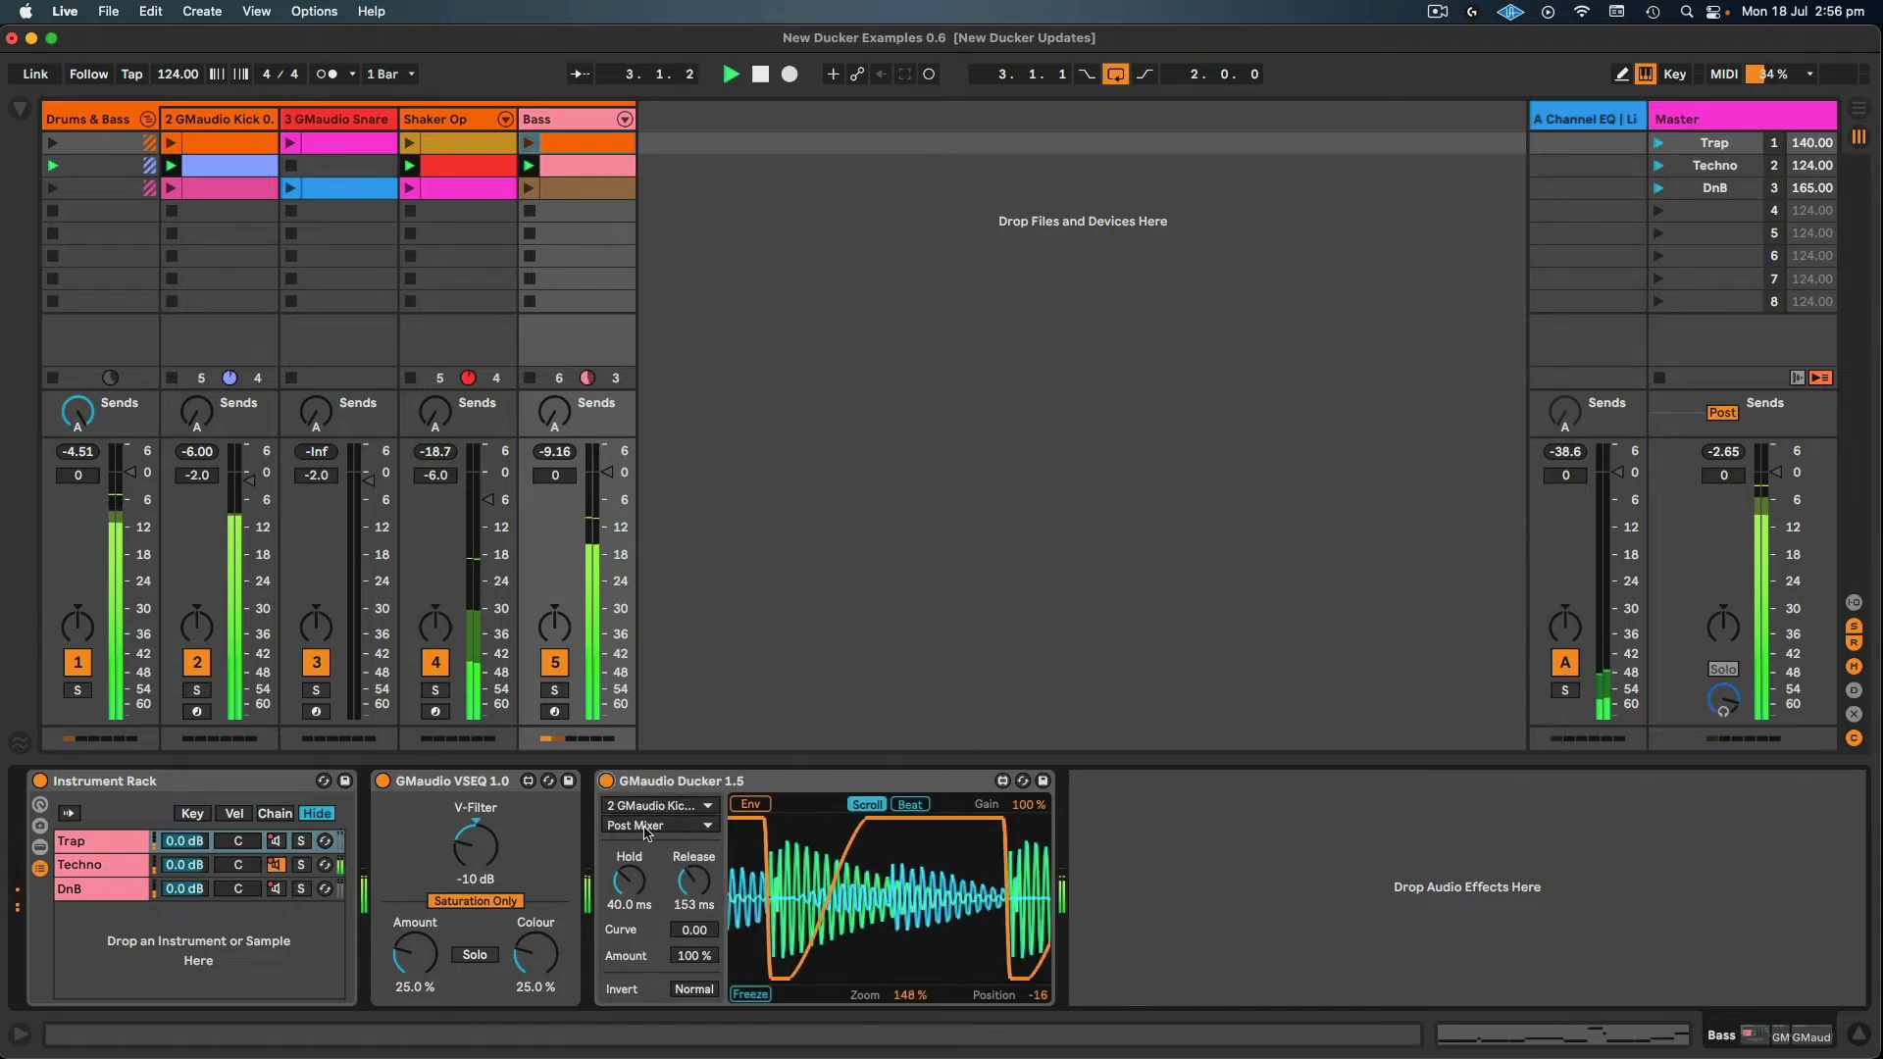
left_click(747, 804)
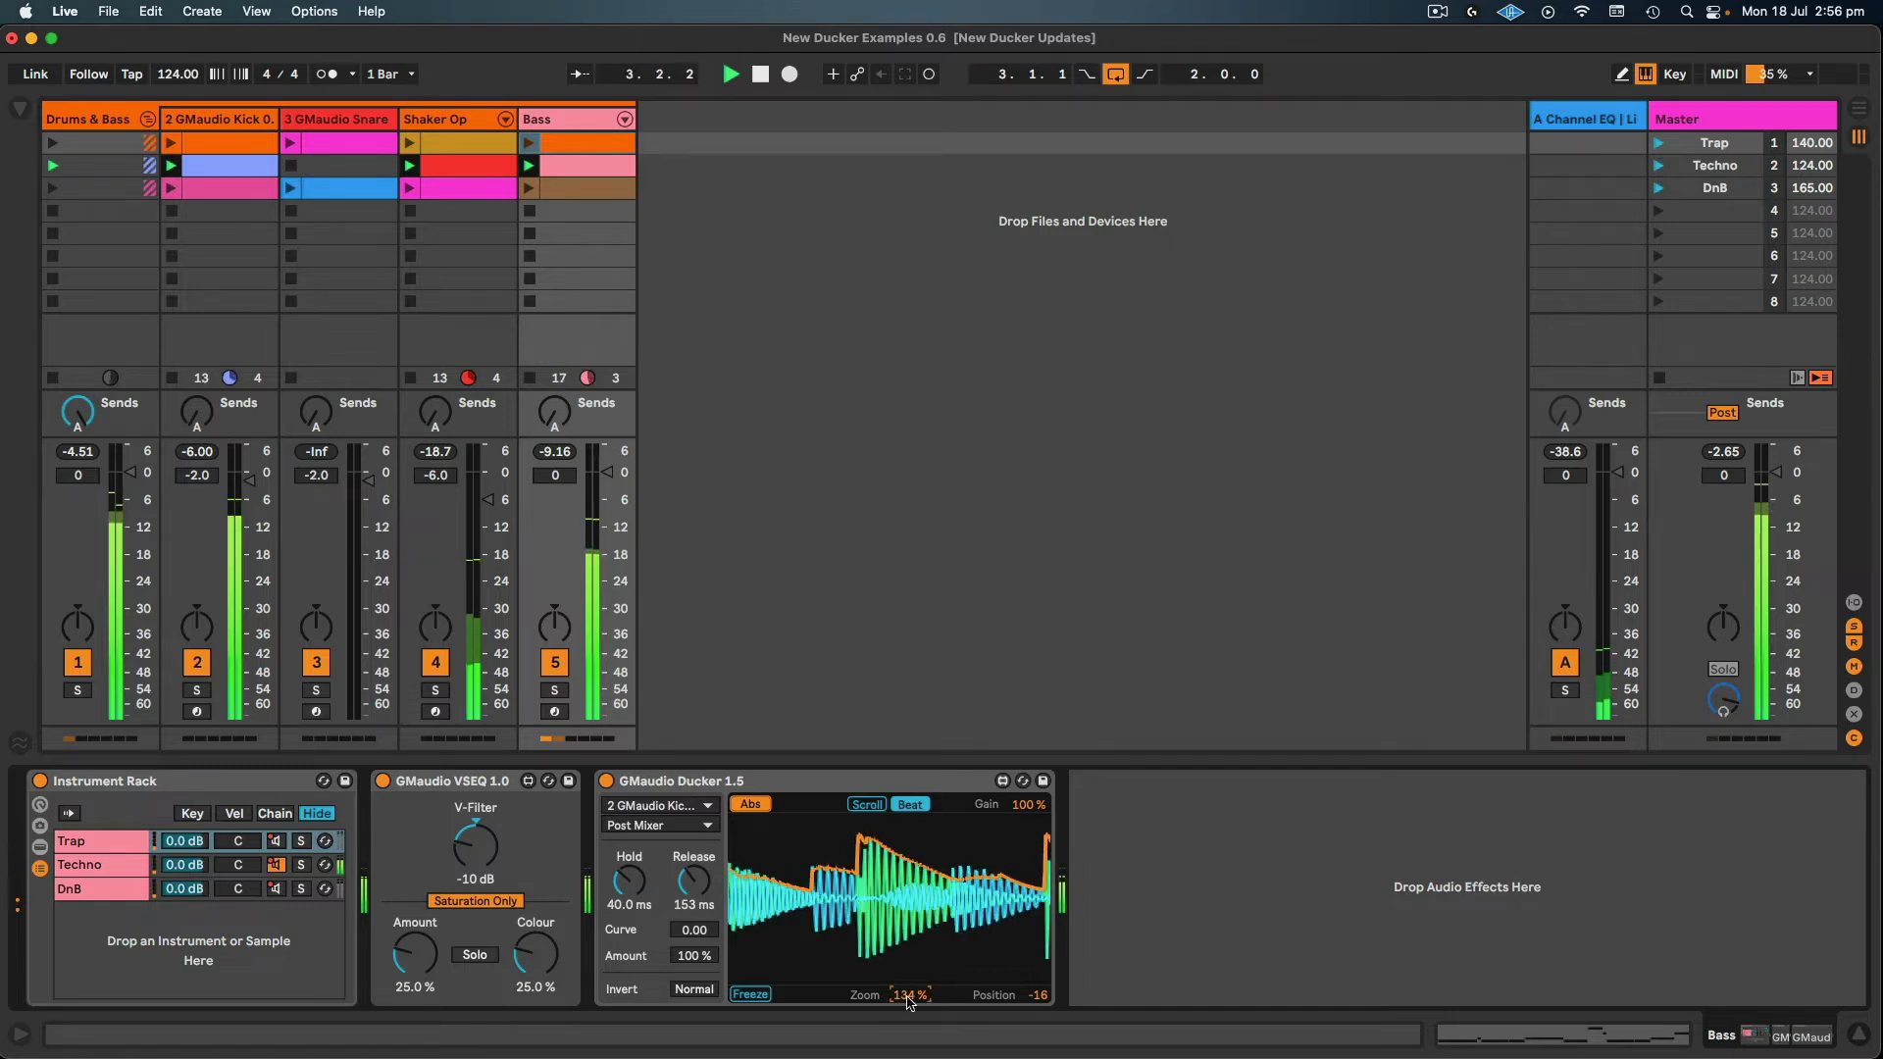
- Set the Ducker to Inverted, toggling it to compare, and leave it inverted
left_click(759, 72)
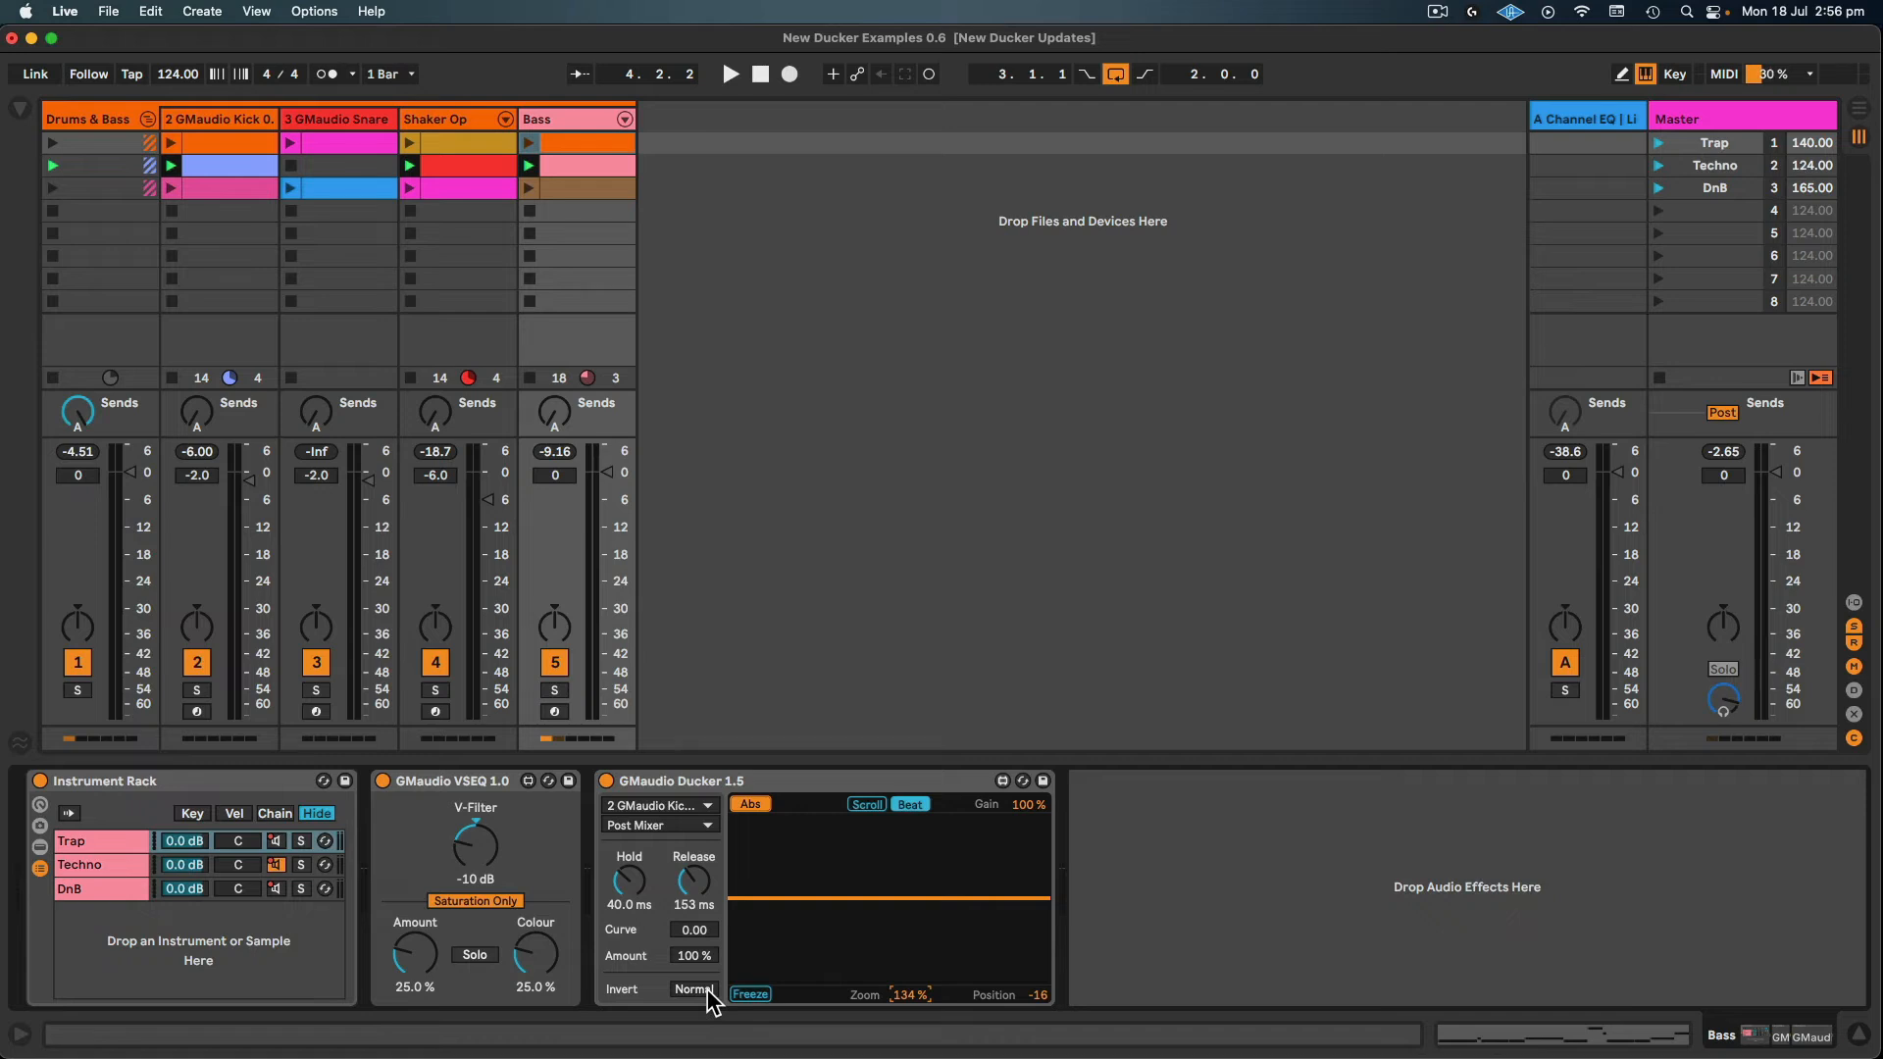
left_click(694, 988)
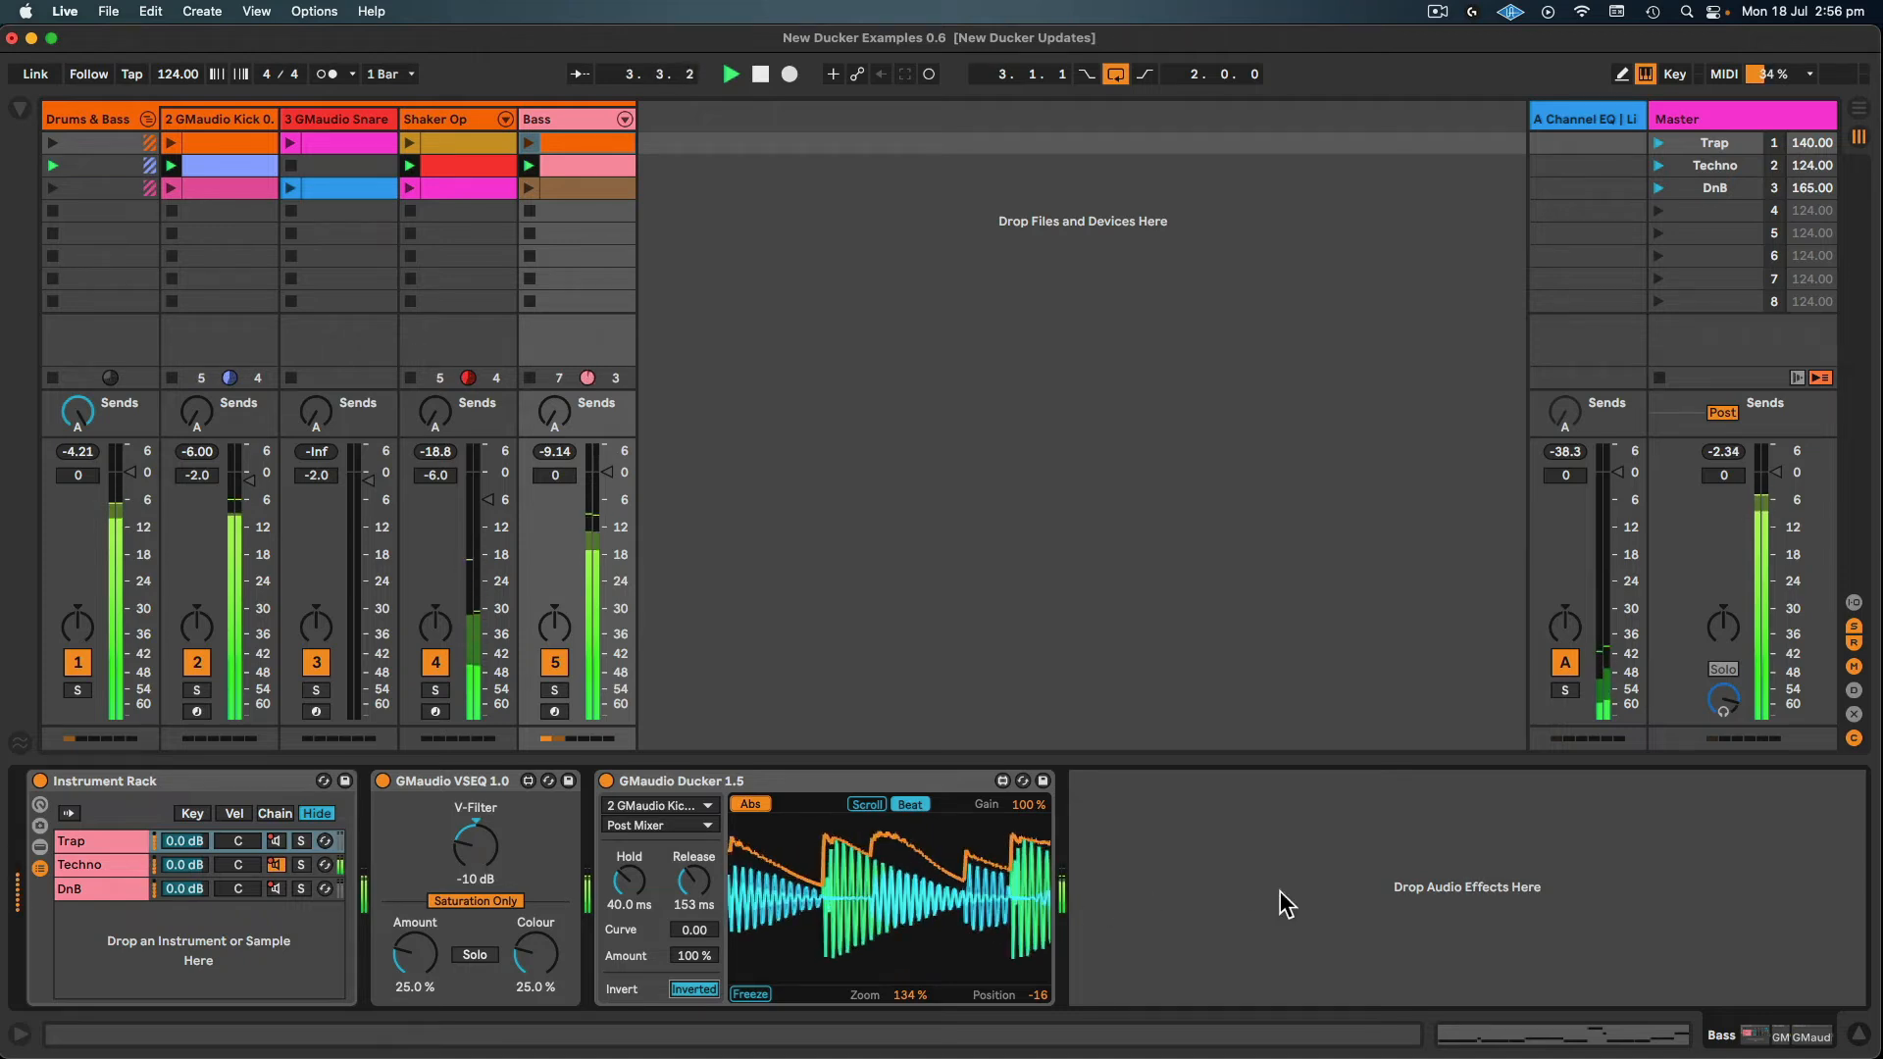
left_click(692, 989)
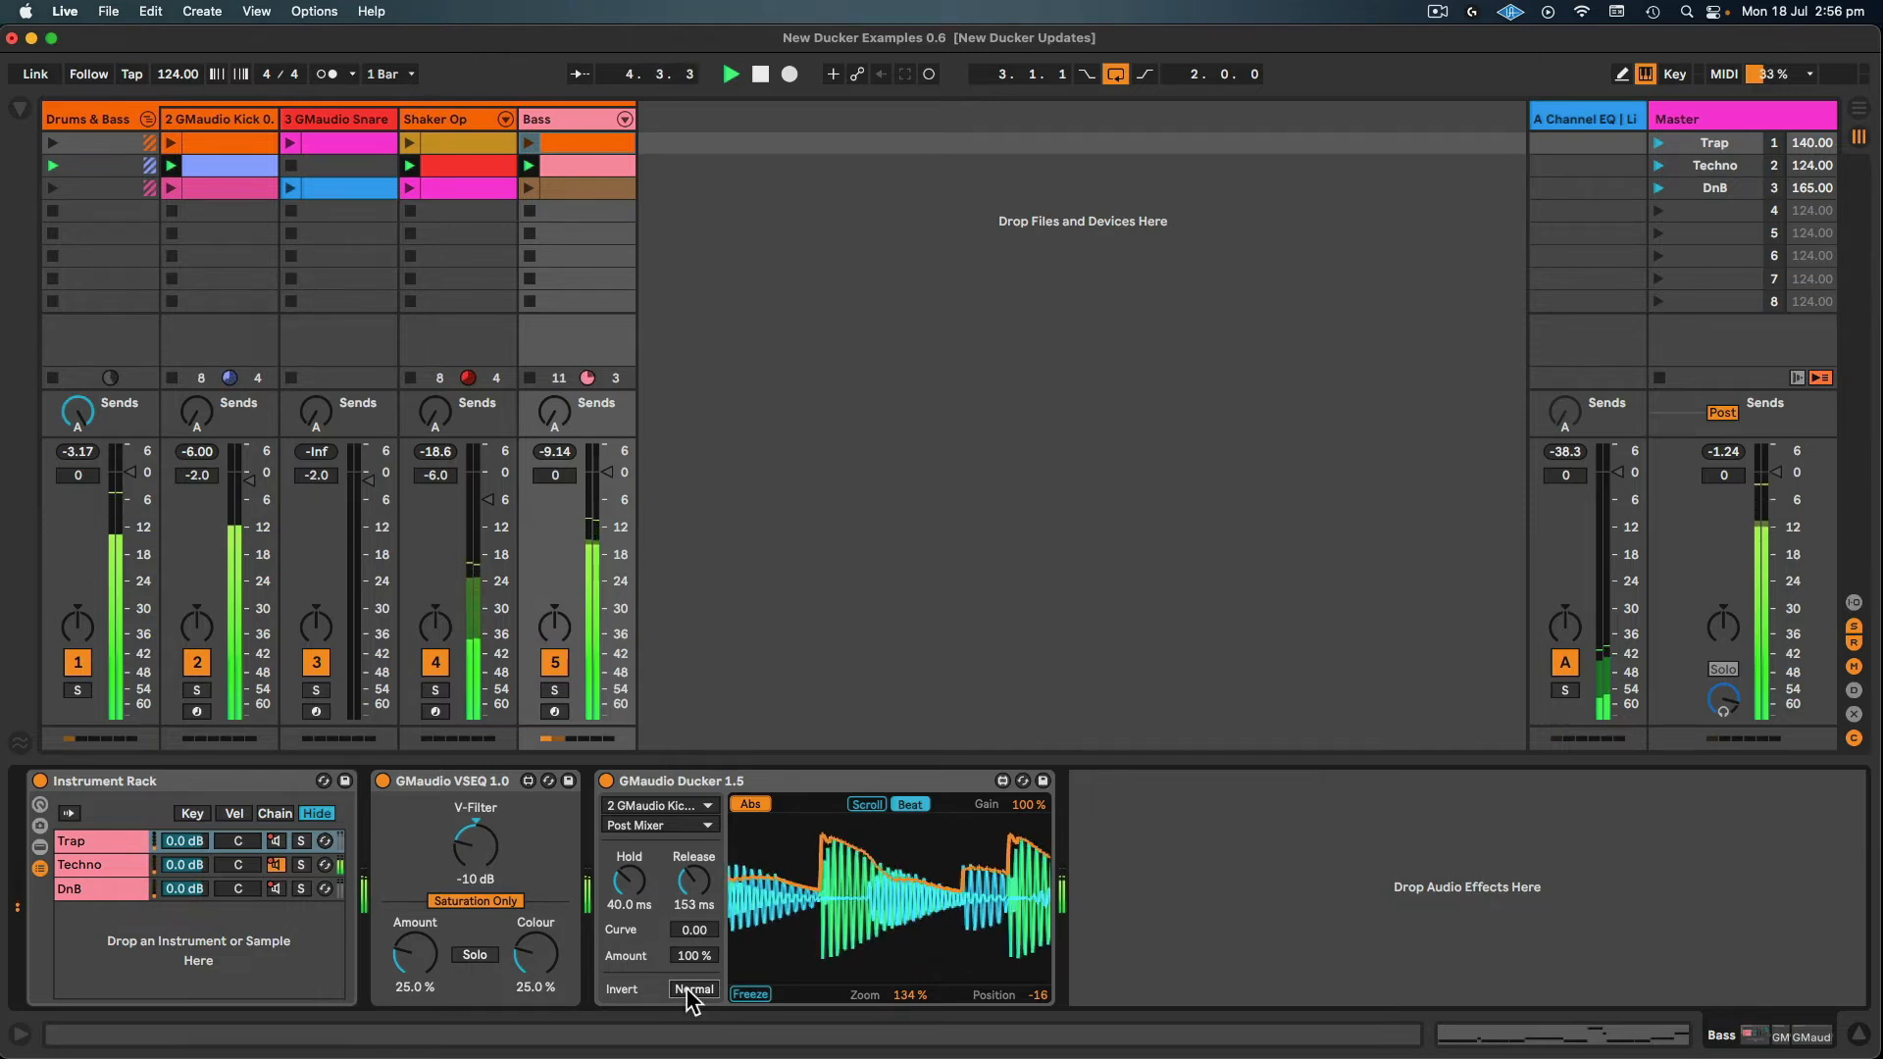
left_click(693, 989)
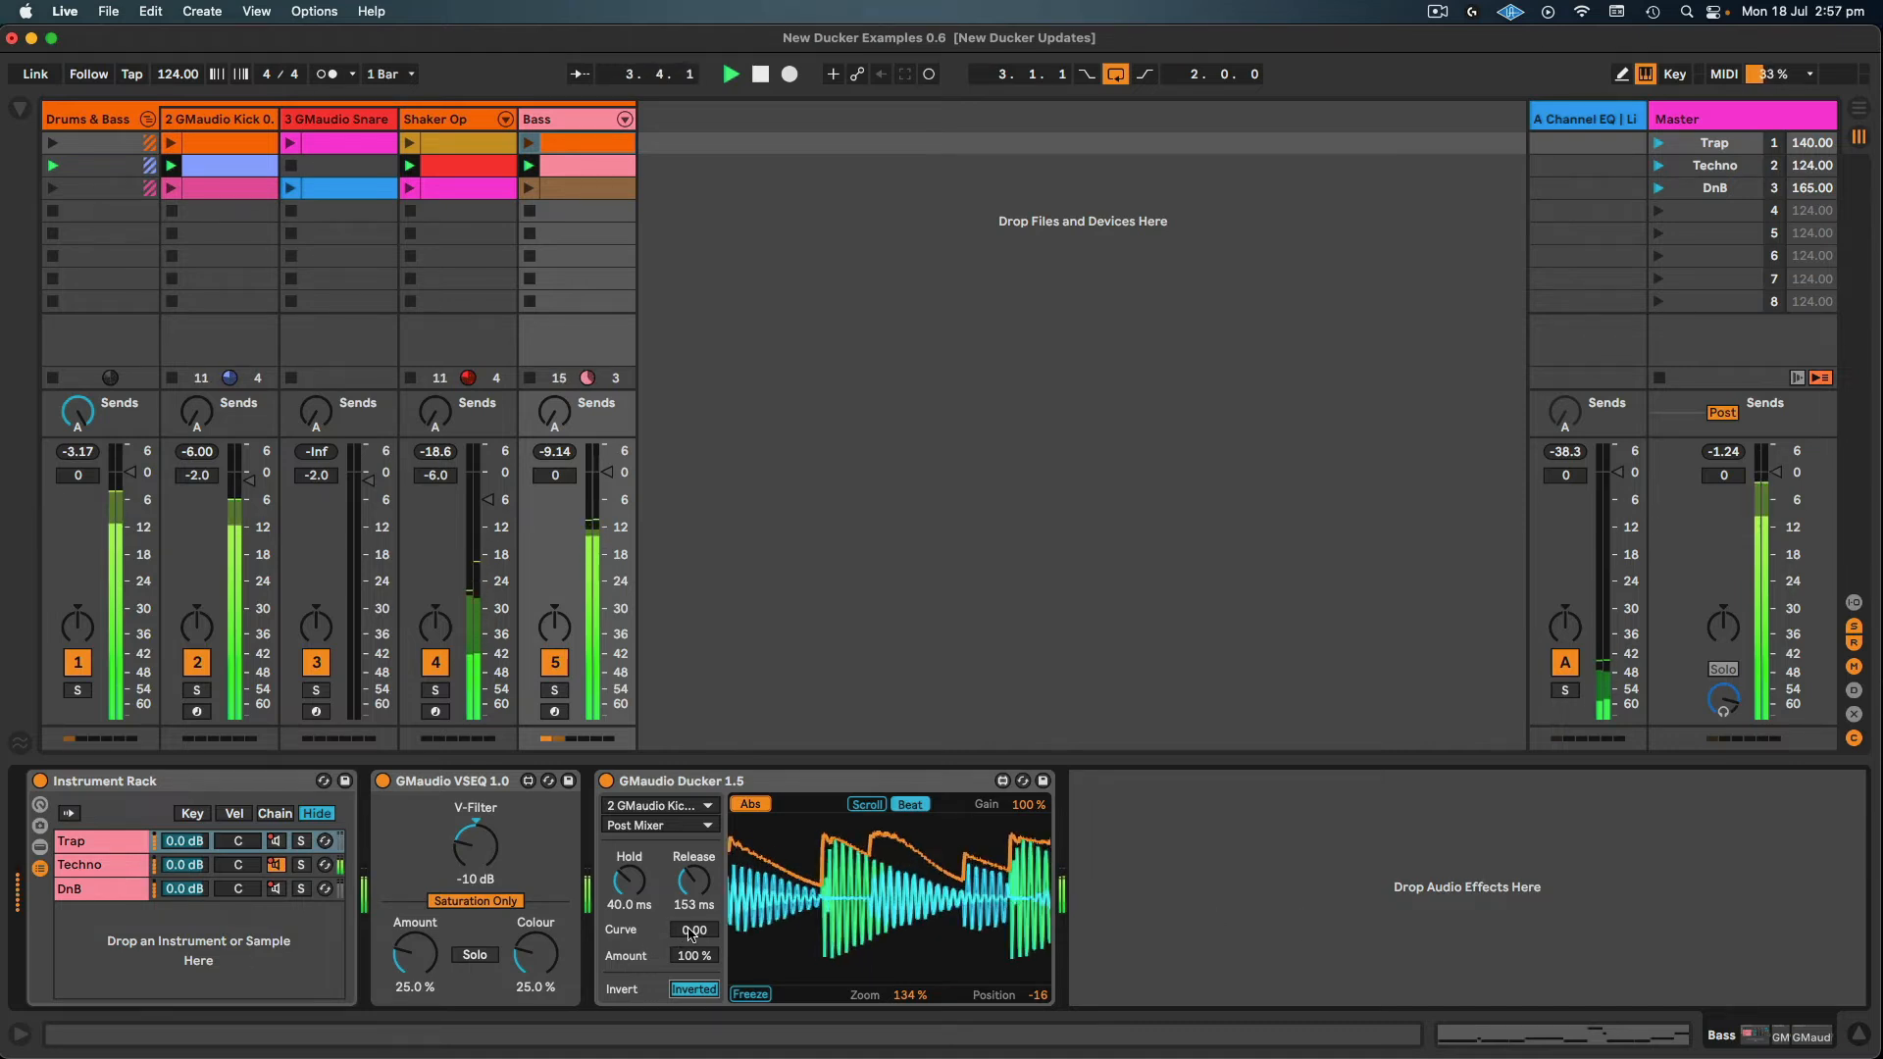
left_click_drag(692, 930, 692, 949)
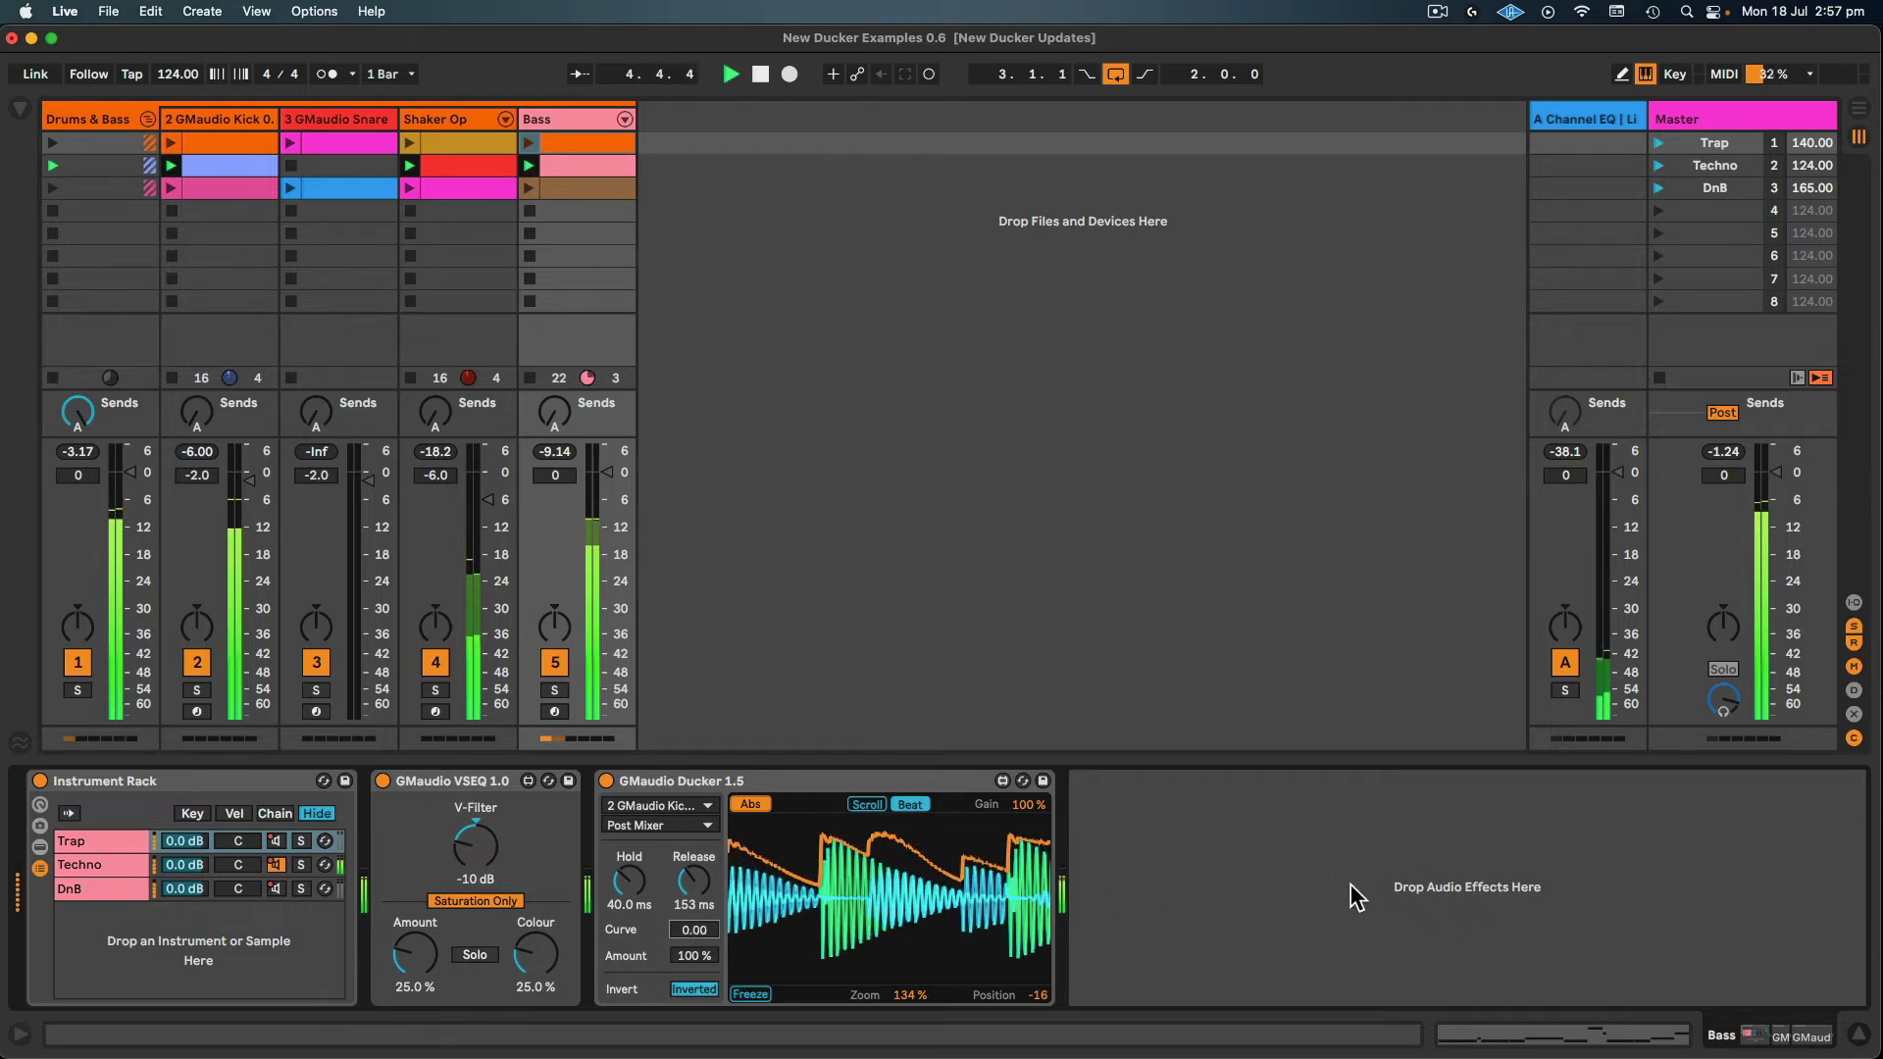
left_click(608, 790)
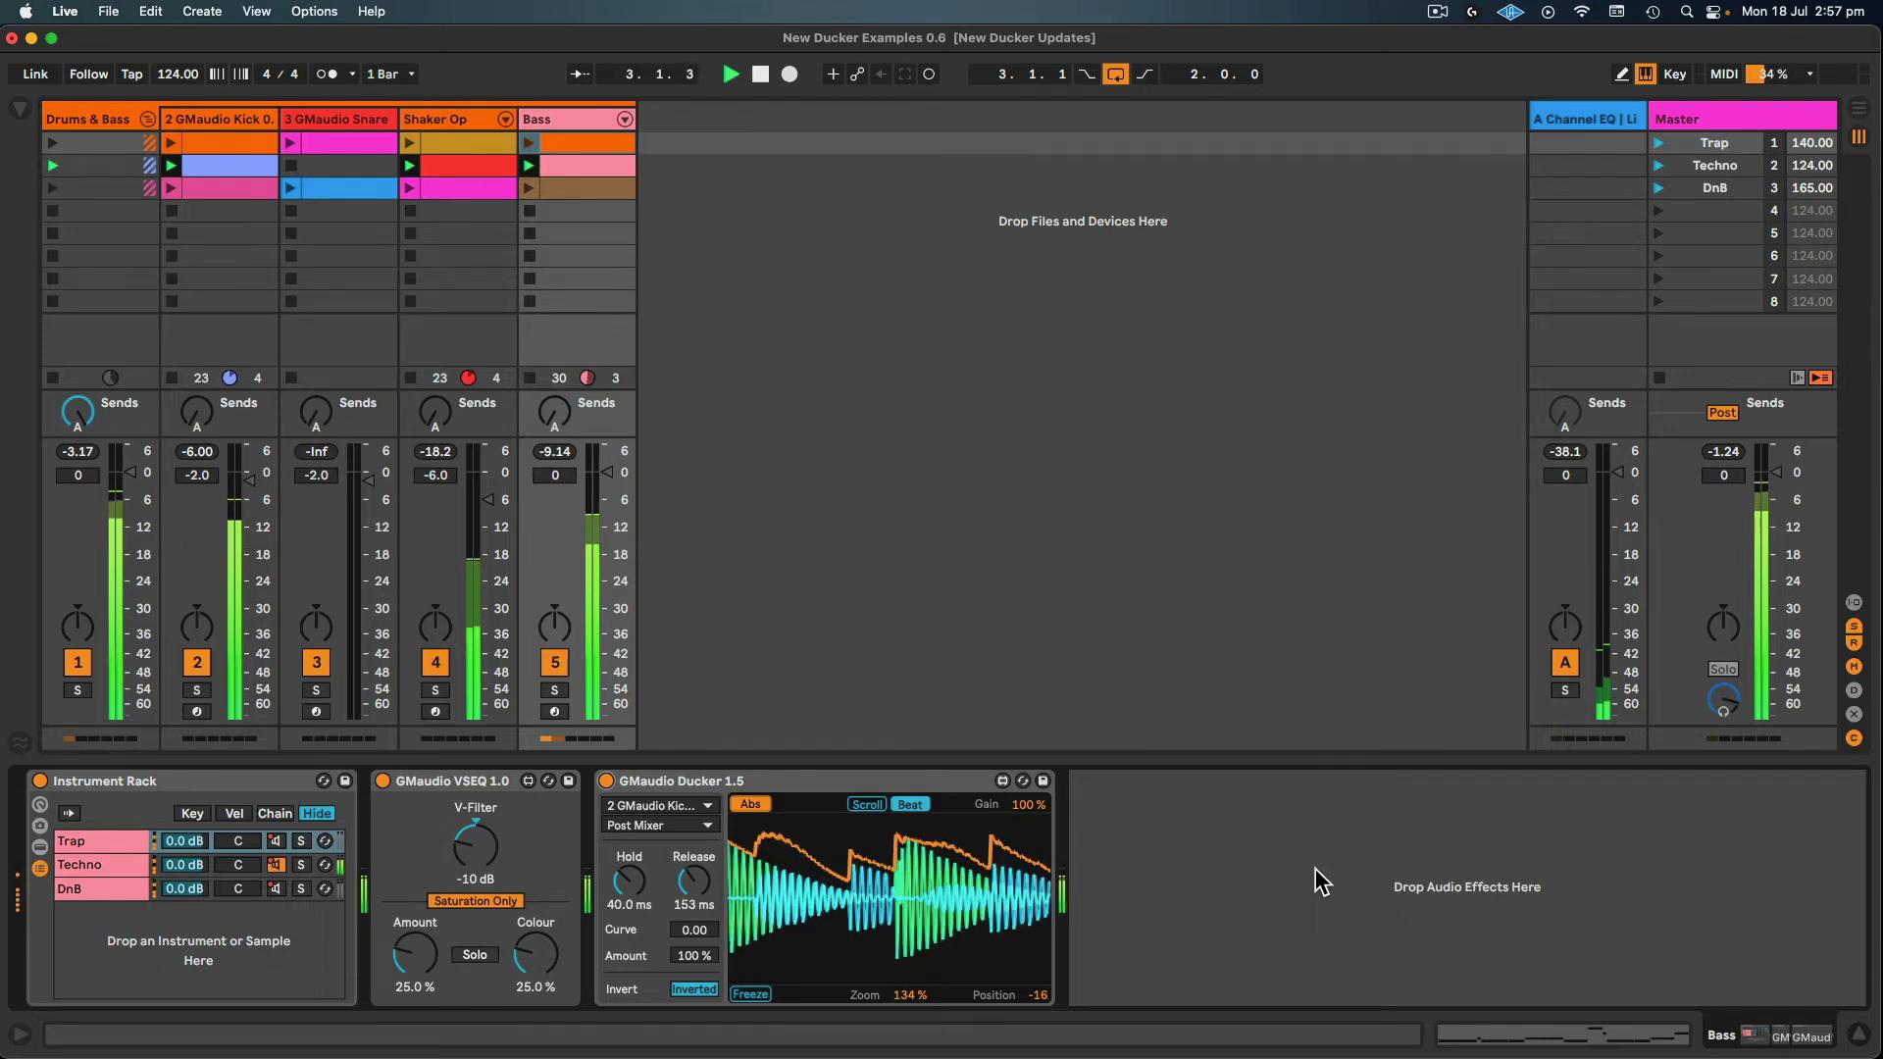
- Launch the 165 BPM DnB example and start it playing
left_click(760, 75)
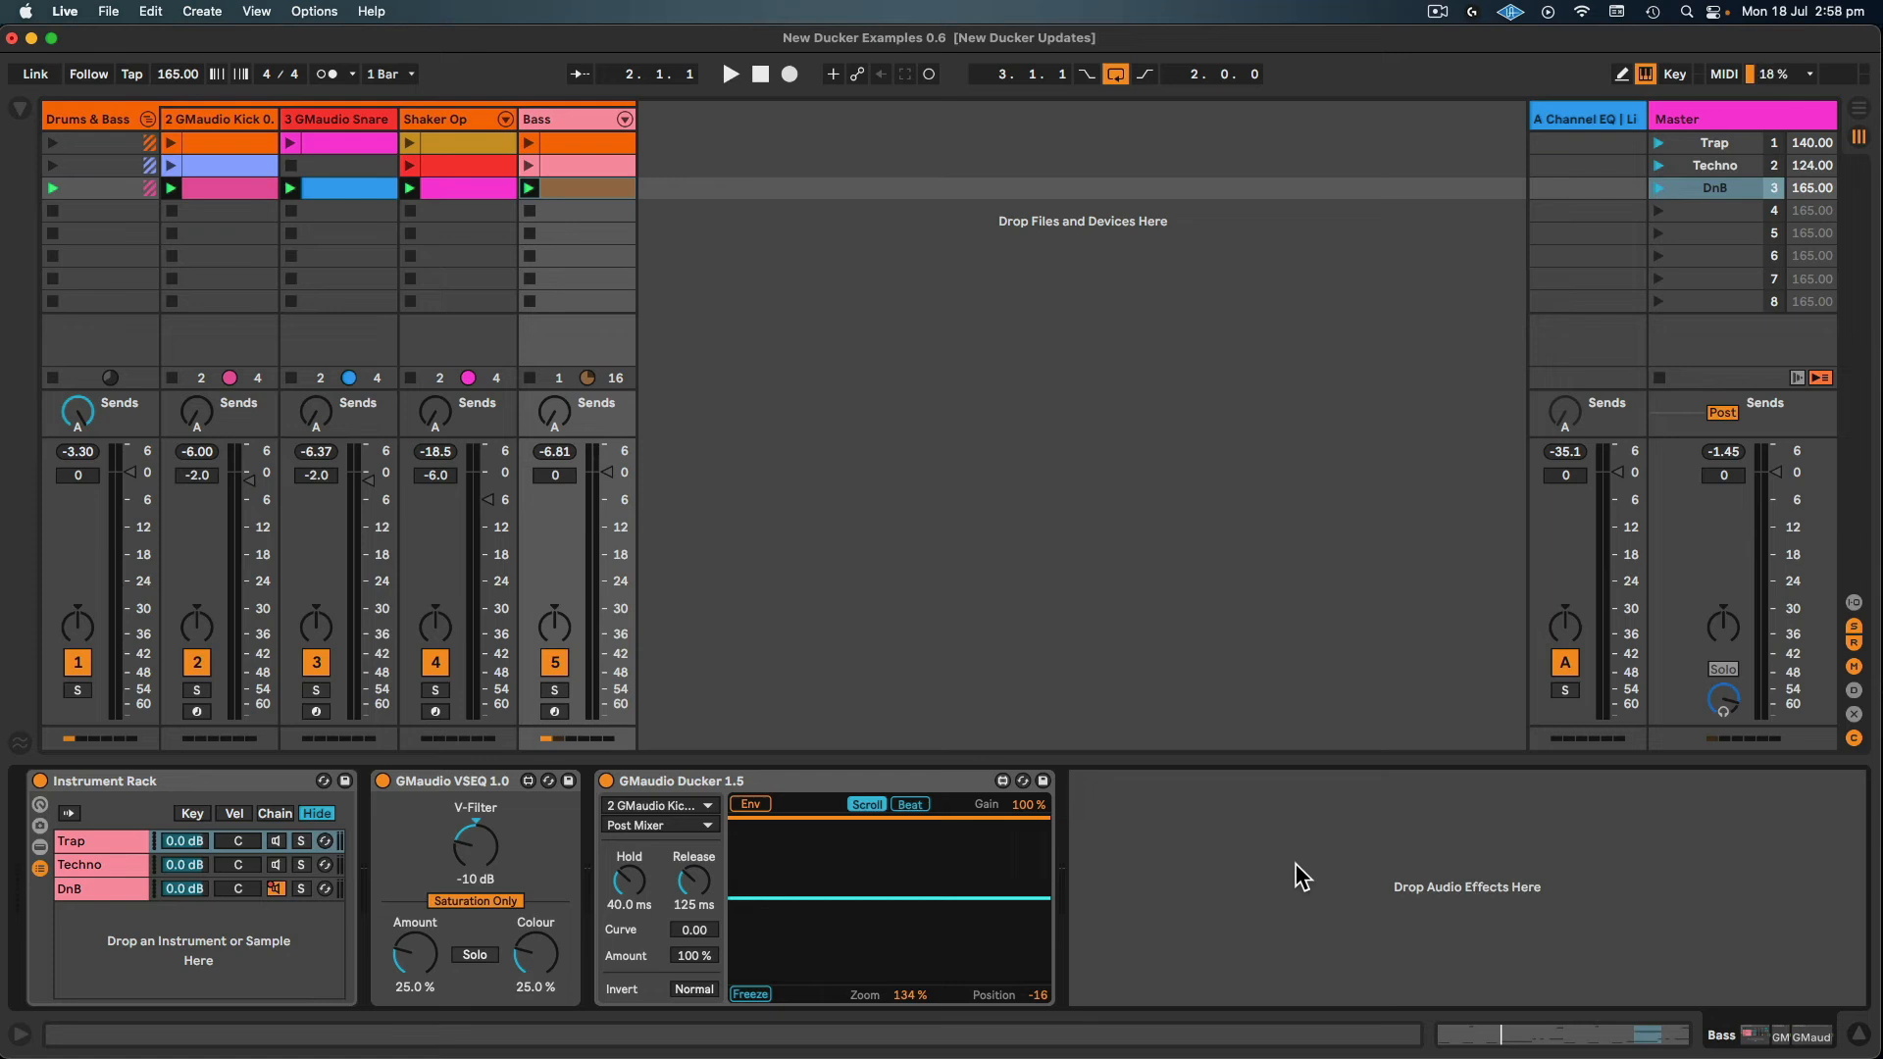
left_click(730, 72)
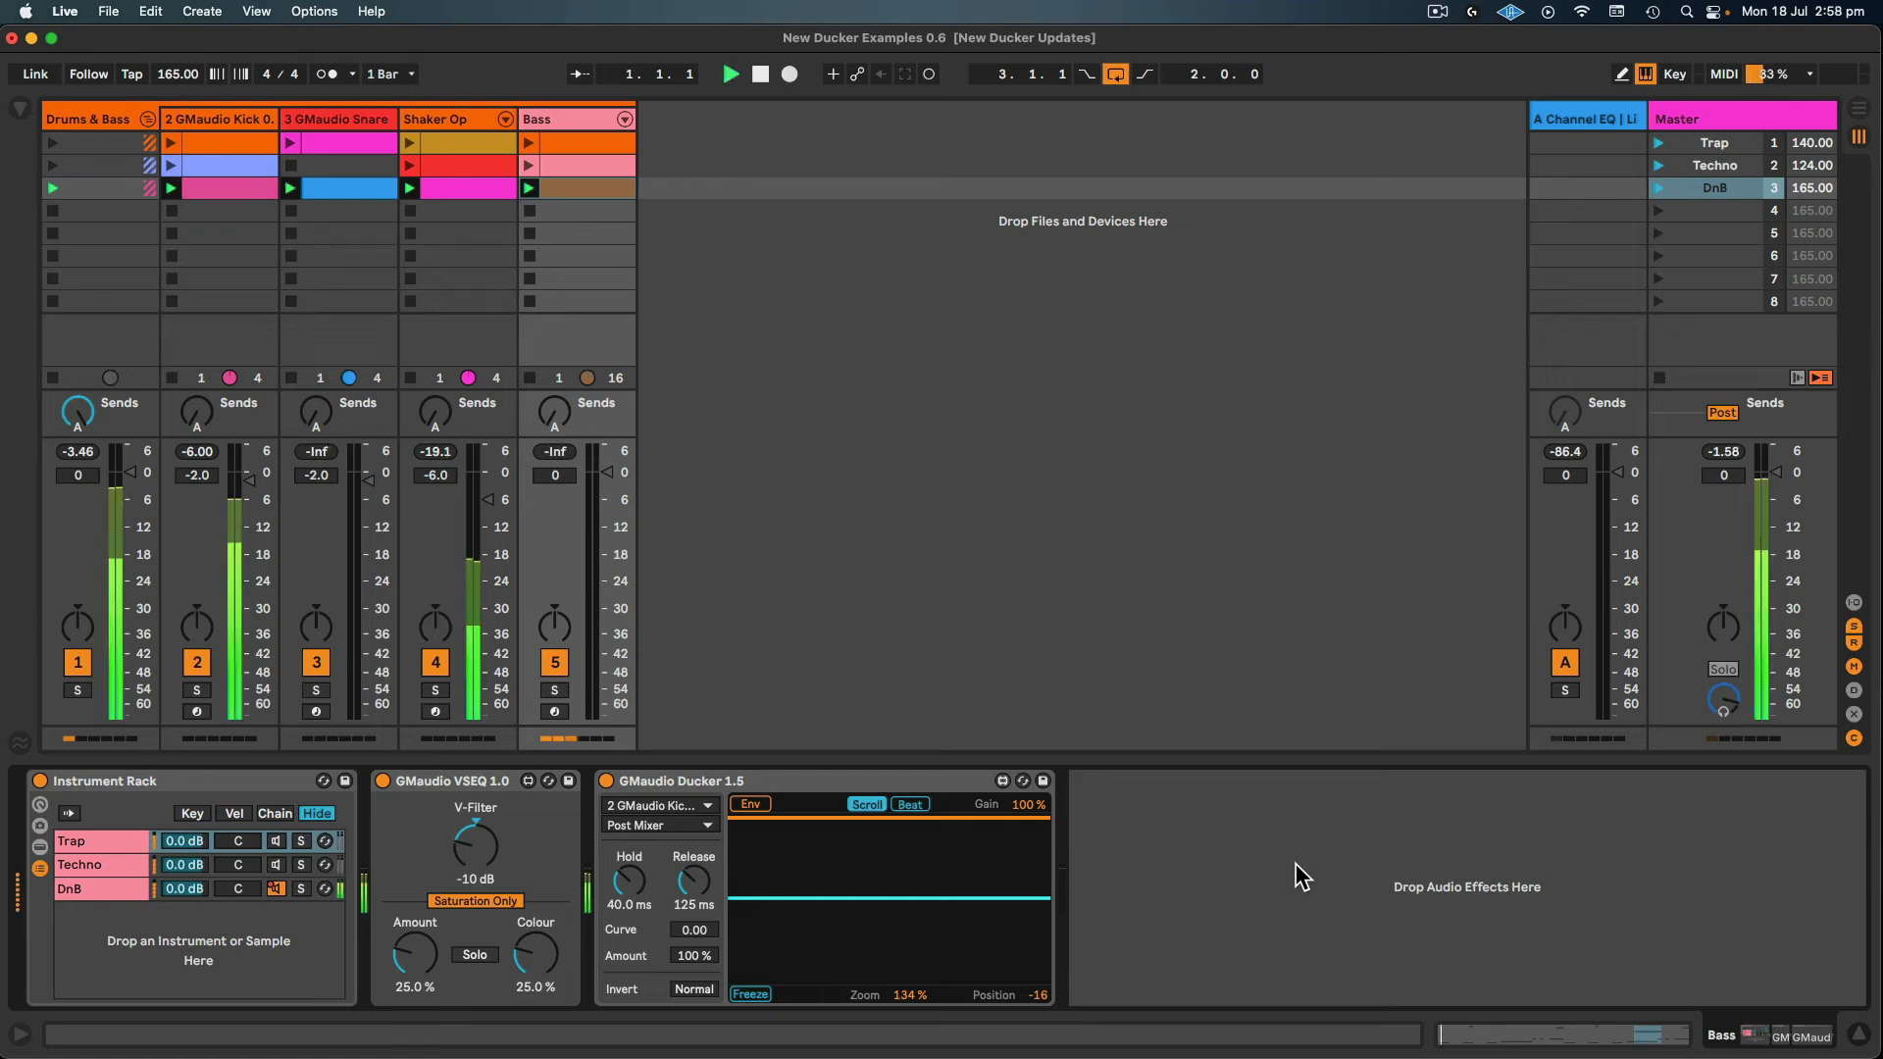
left_click(730, 72)
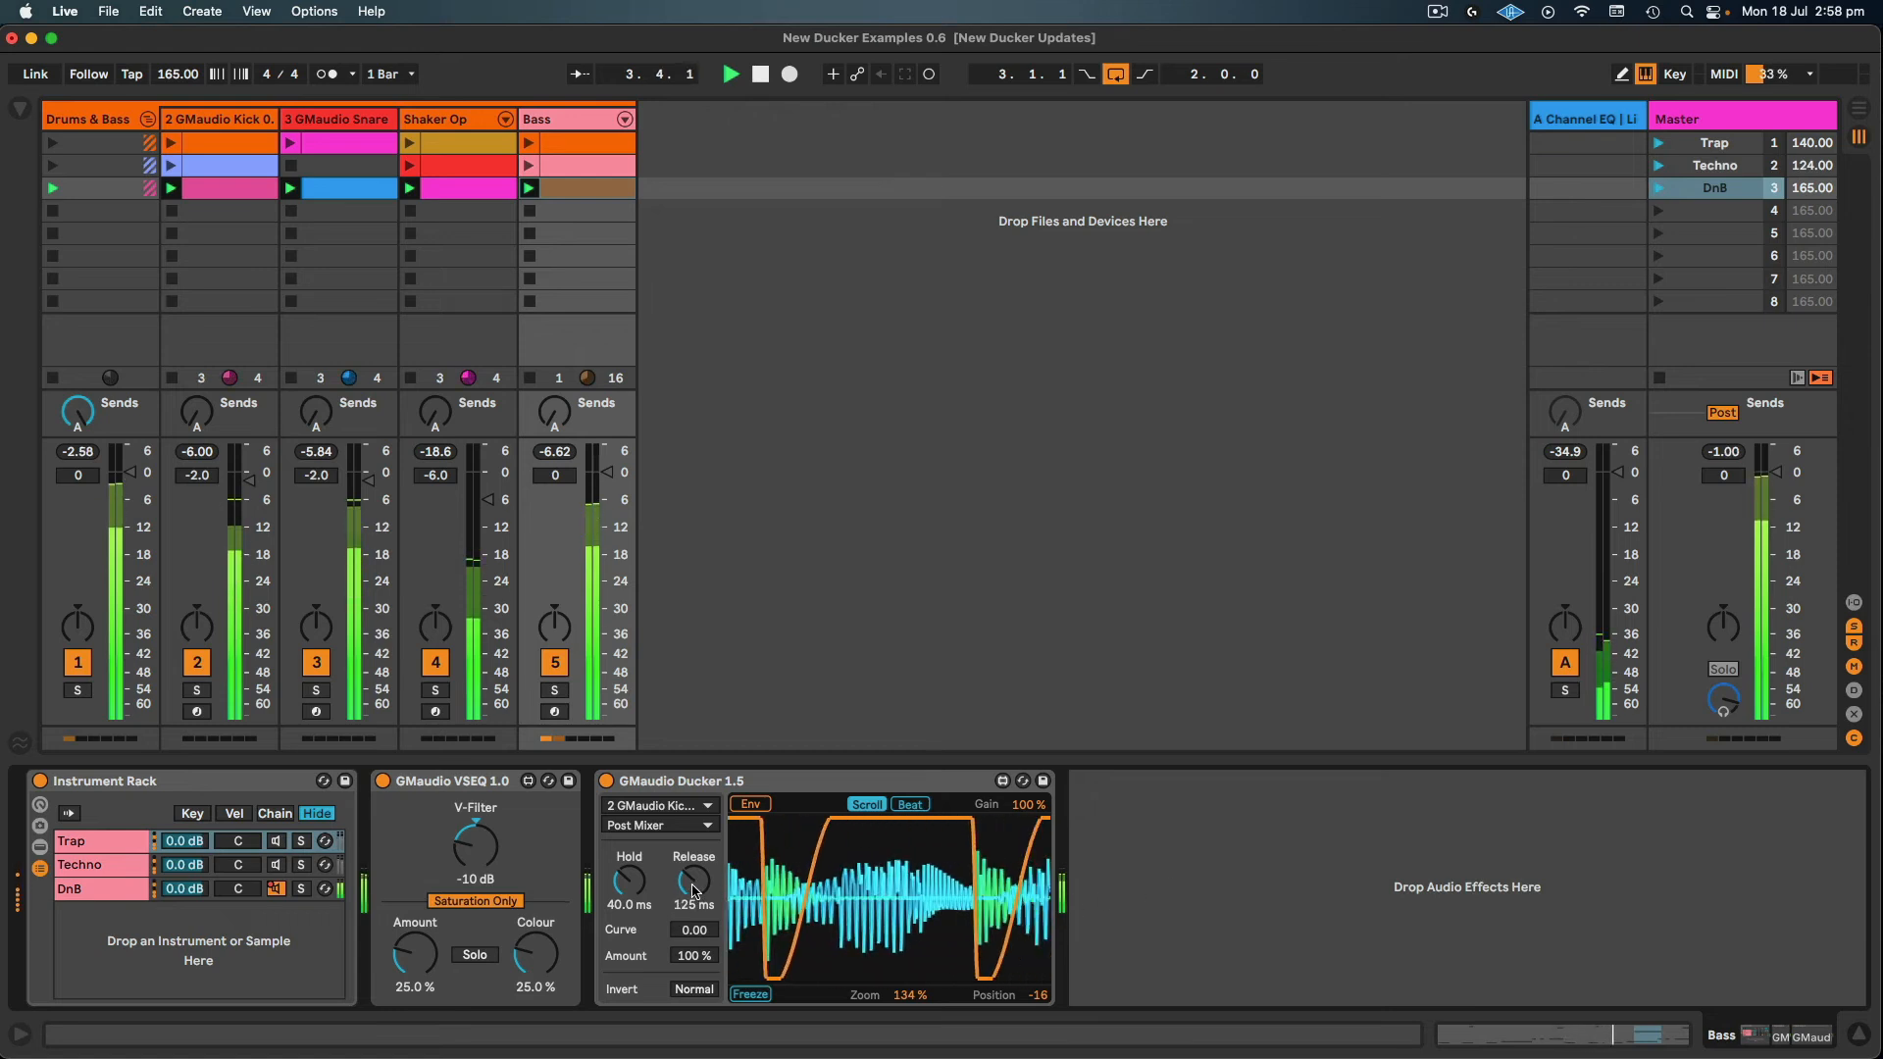
- Bring the release down to 78 ms for the DnB ducking
left_click_drag(692, 877, 692, 906)
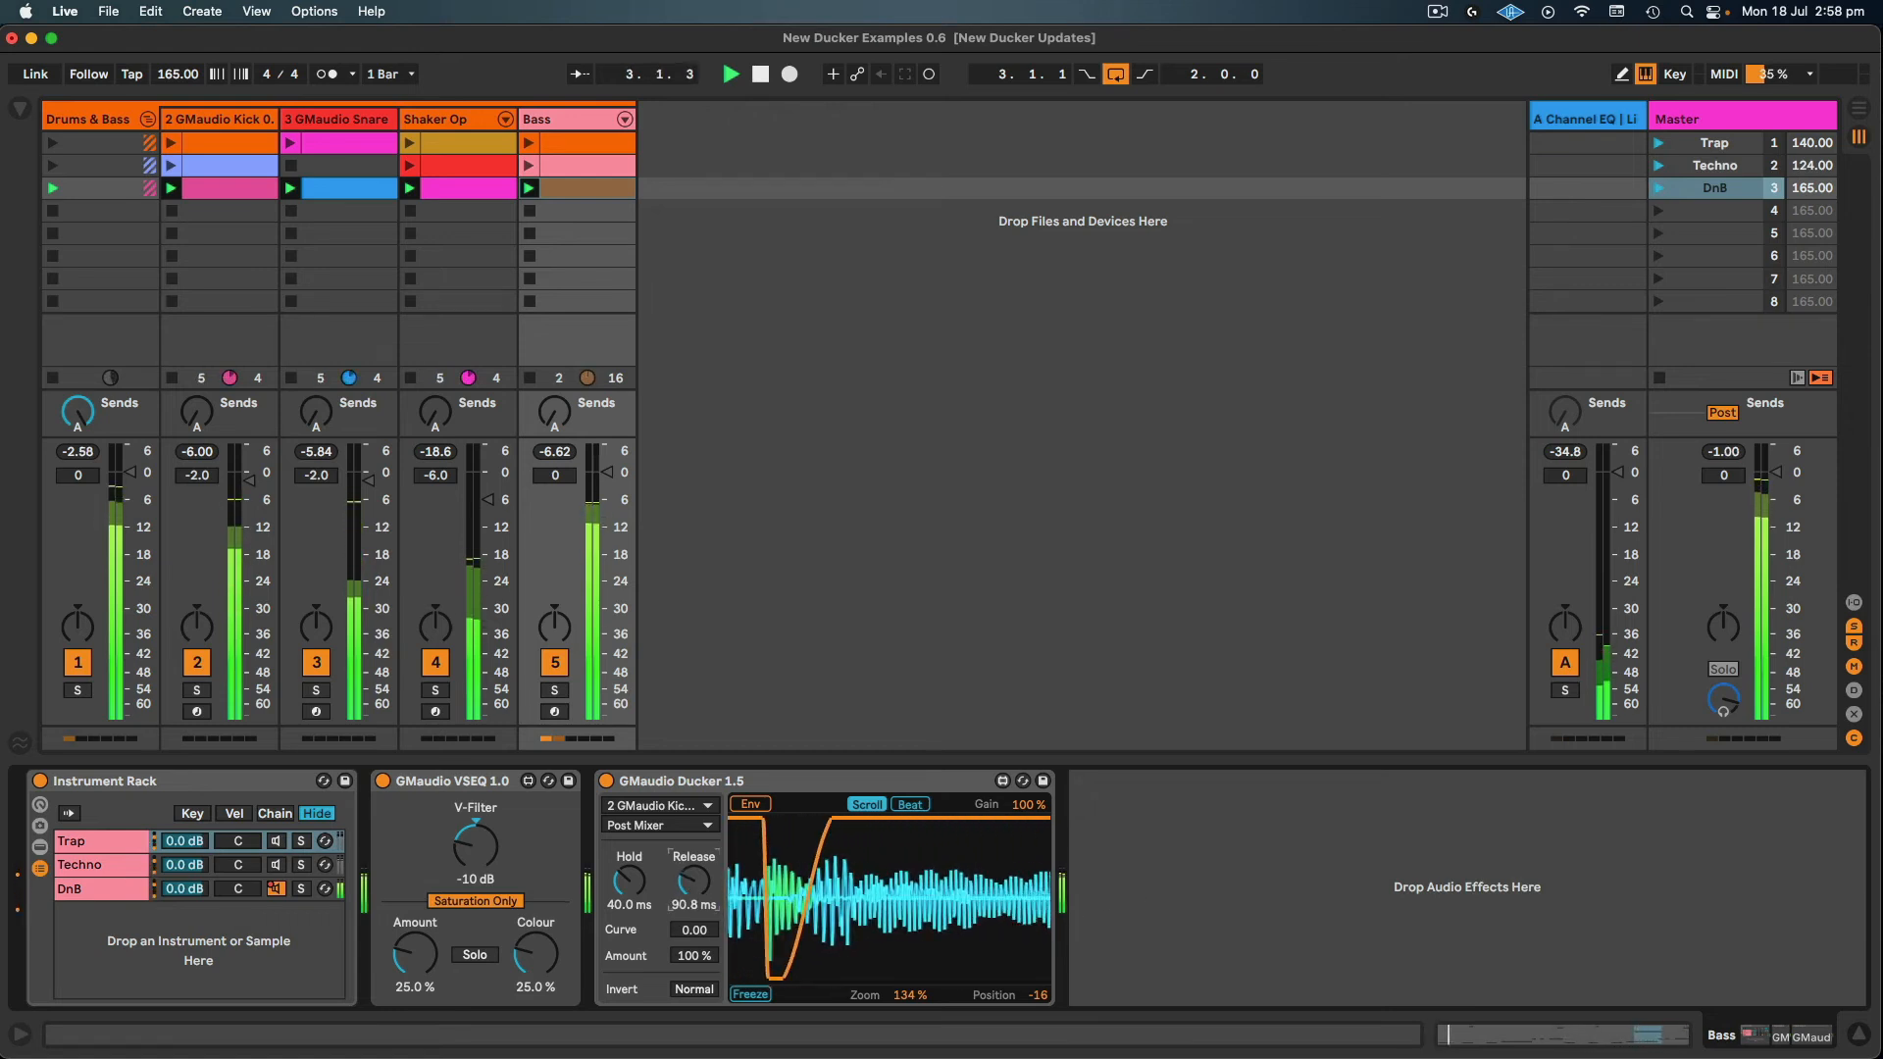
left_click_drag(693, 880, 692, 894)
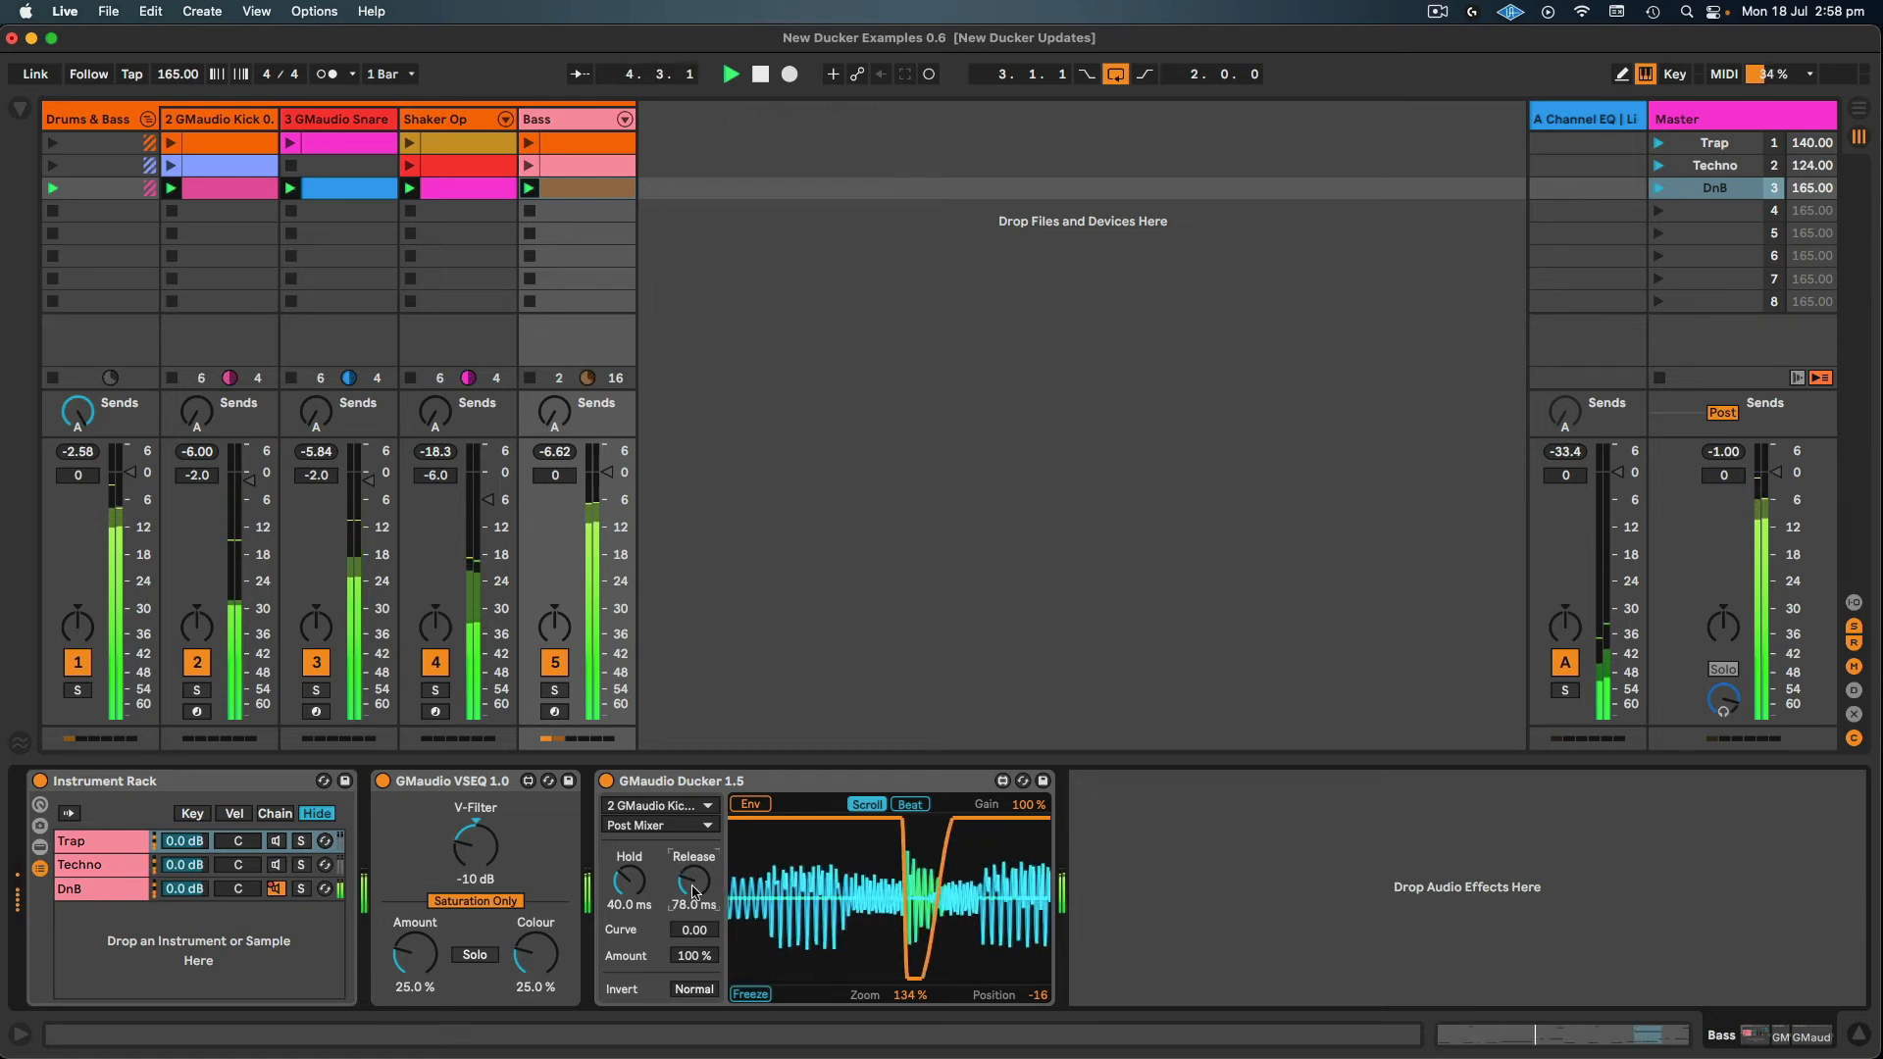
left_click_drag(692, 880, 692, 859)
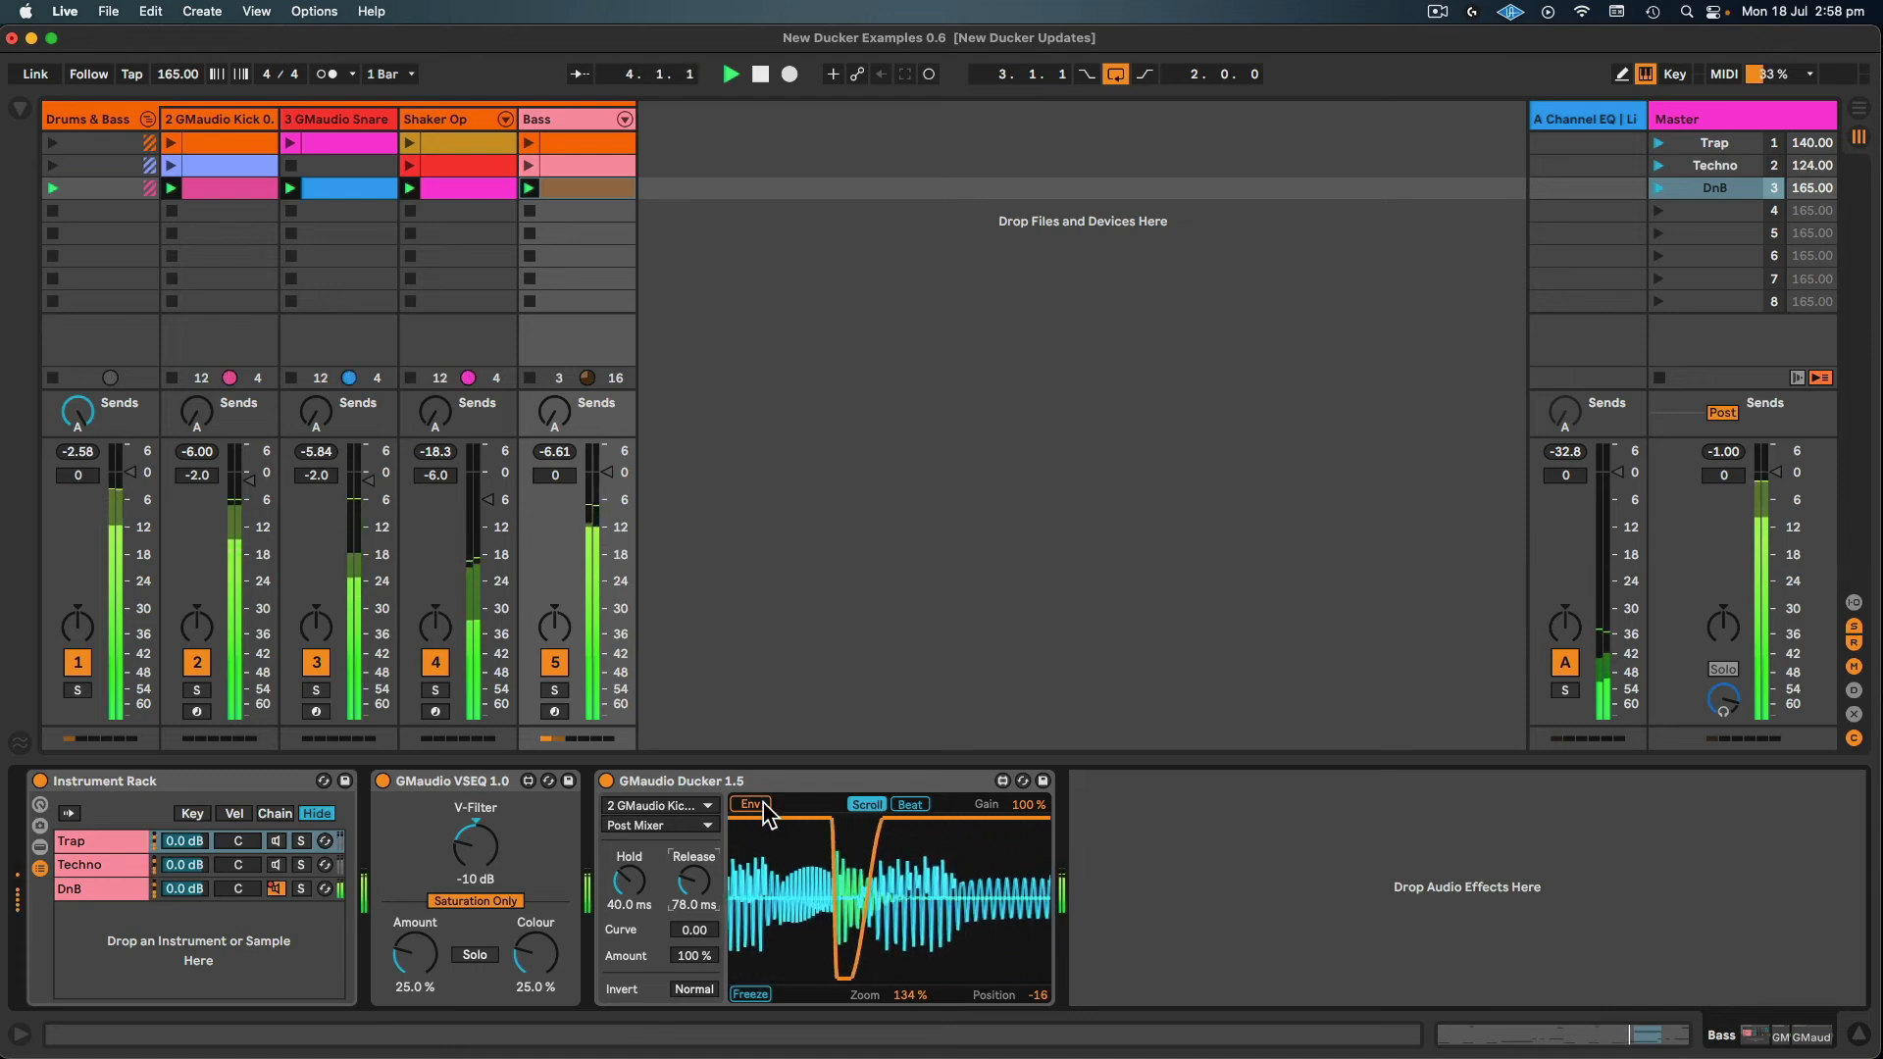
- Show the absolute waveform with curve -0.54 and release 82.1 ms, then bypass the Ducker
left_click(753, 805)
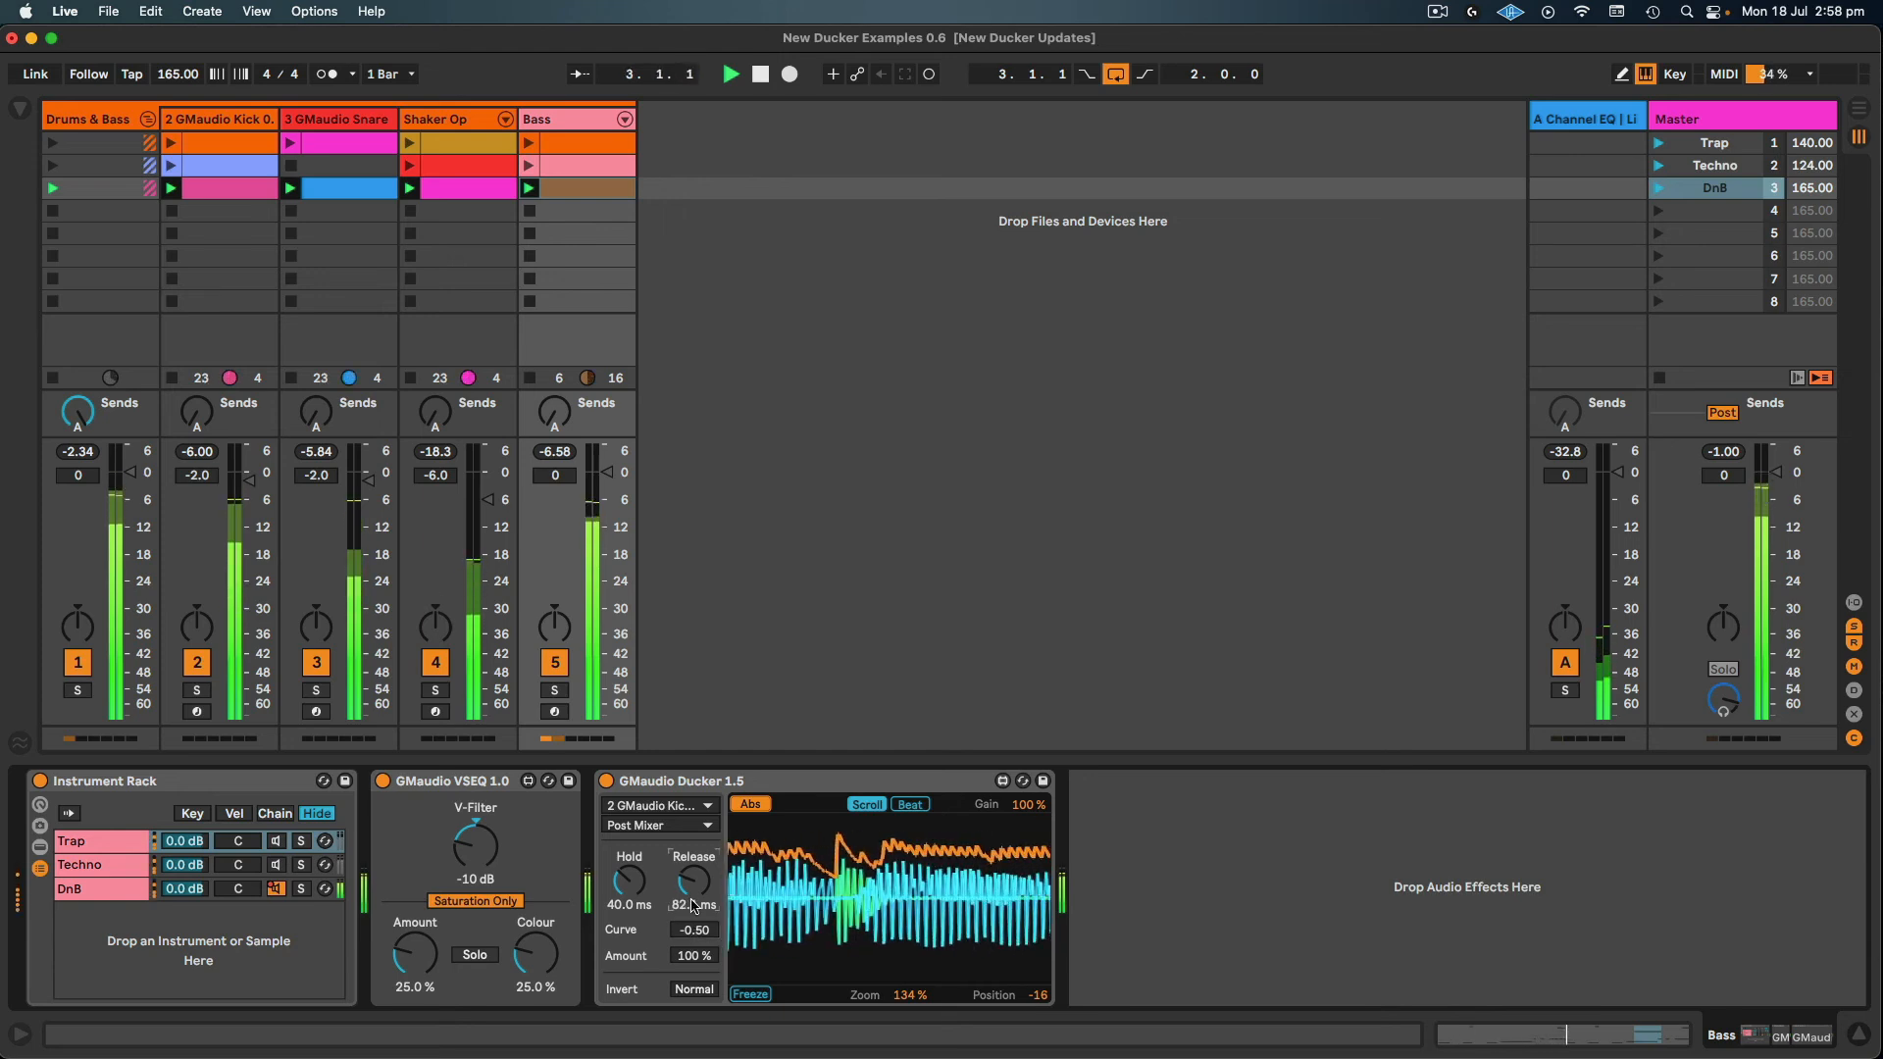
mouse_move(1253, 888)
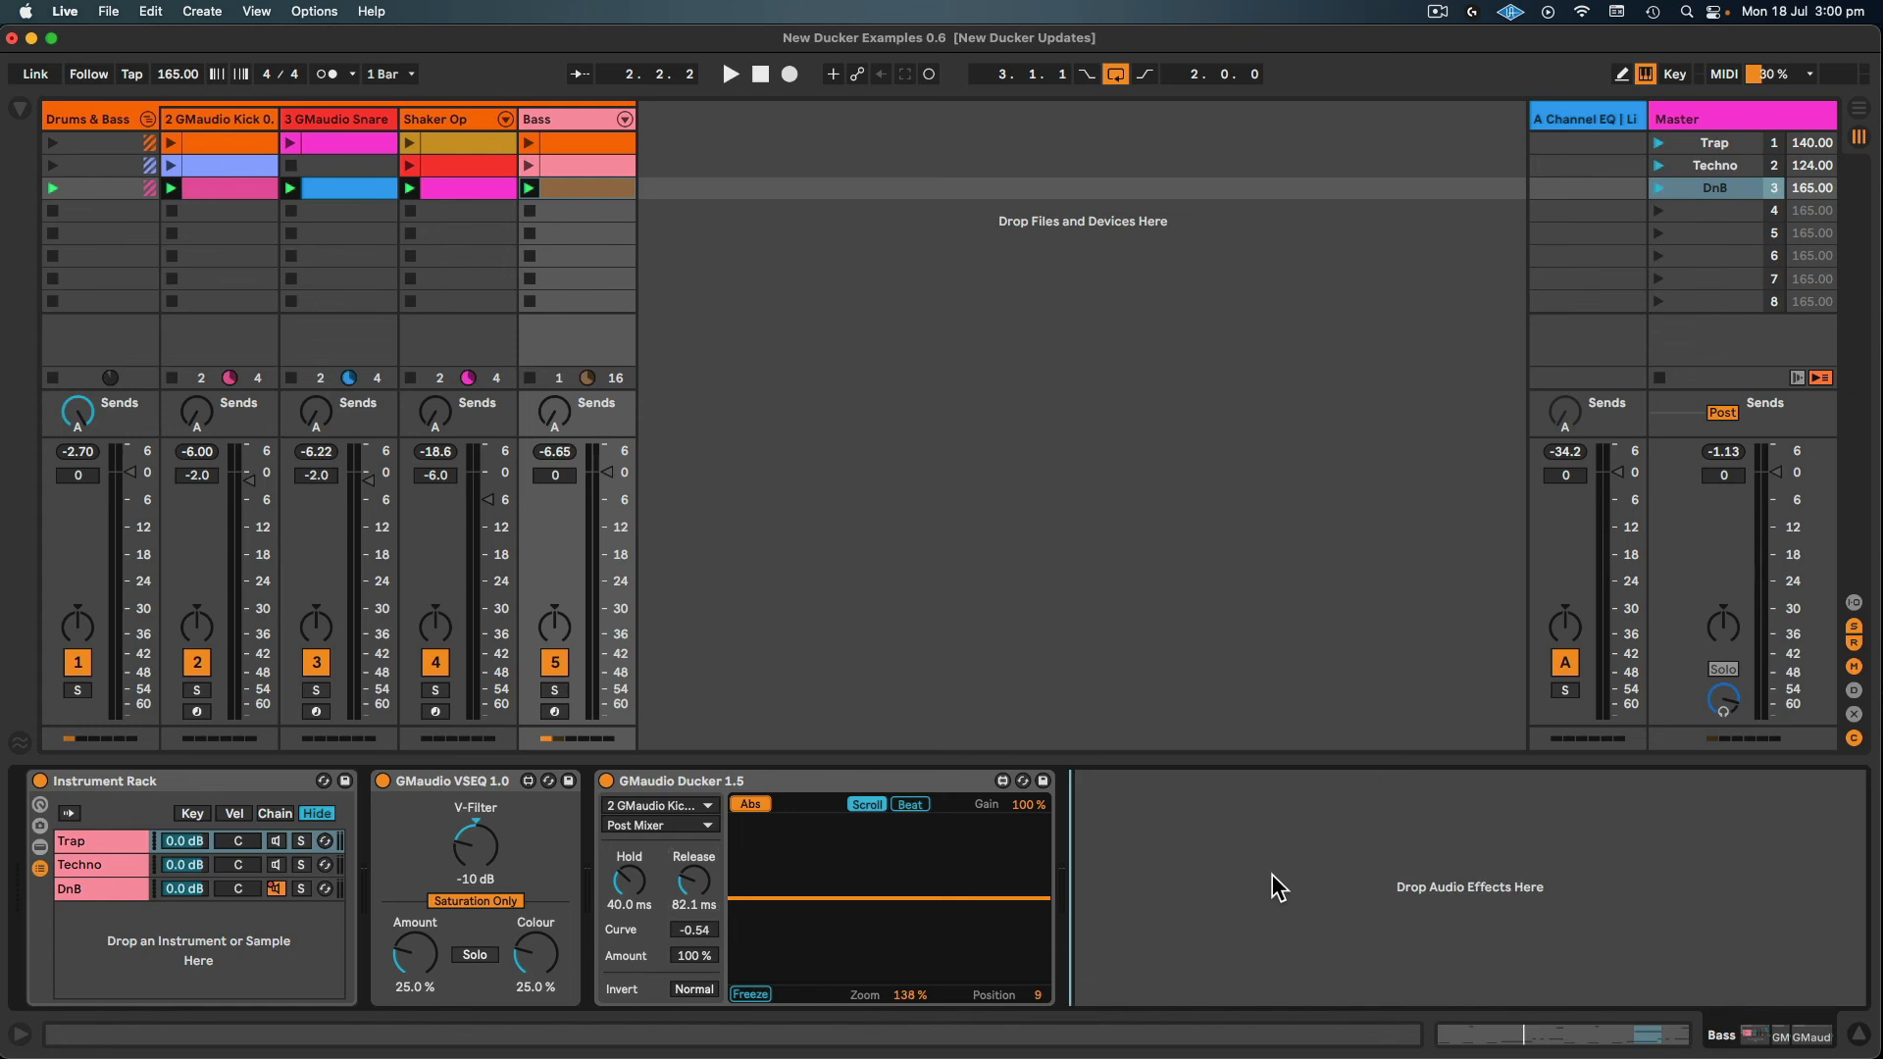
left_click(729, 72)
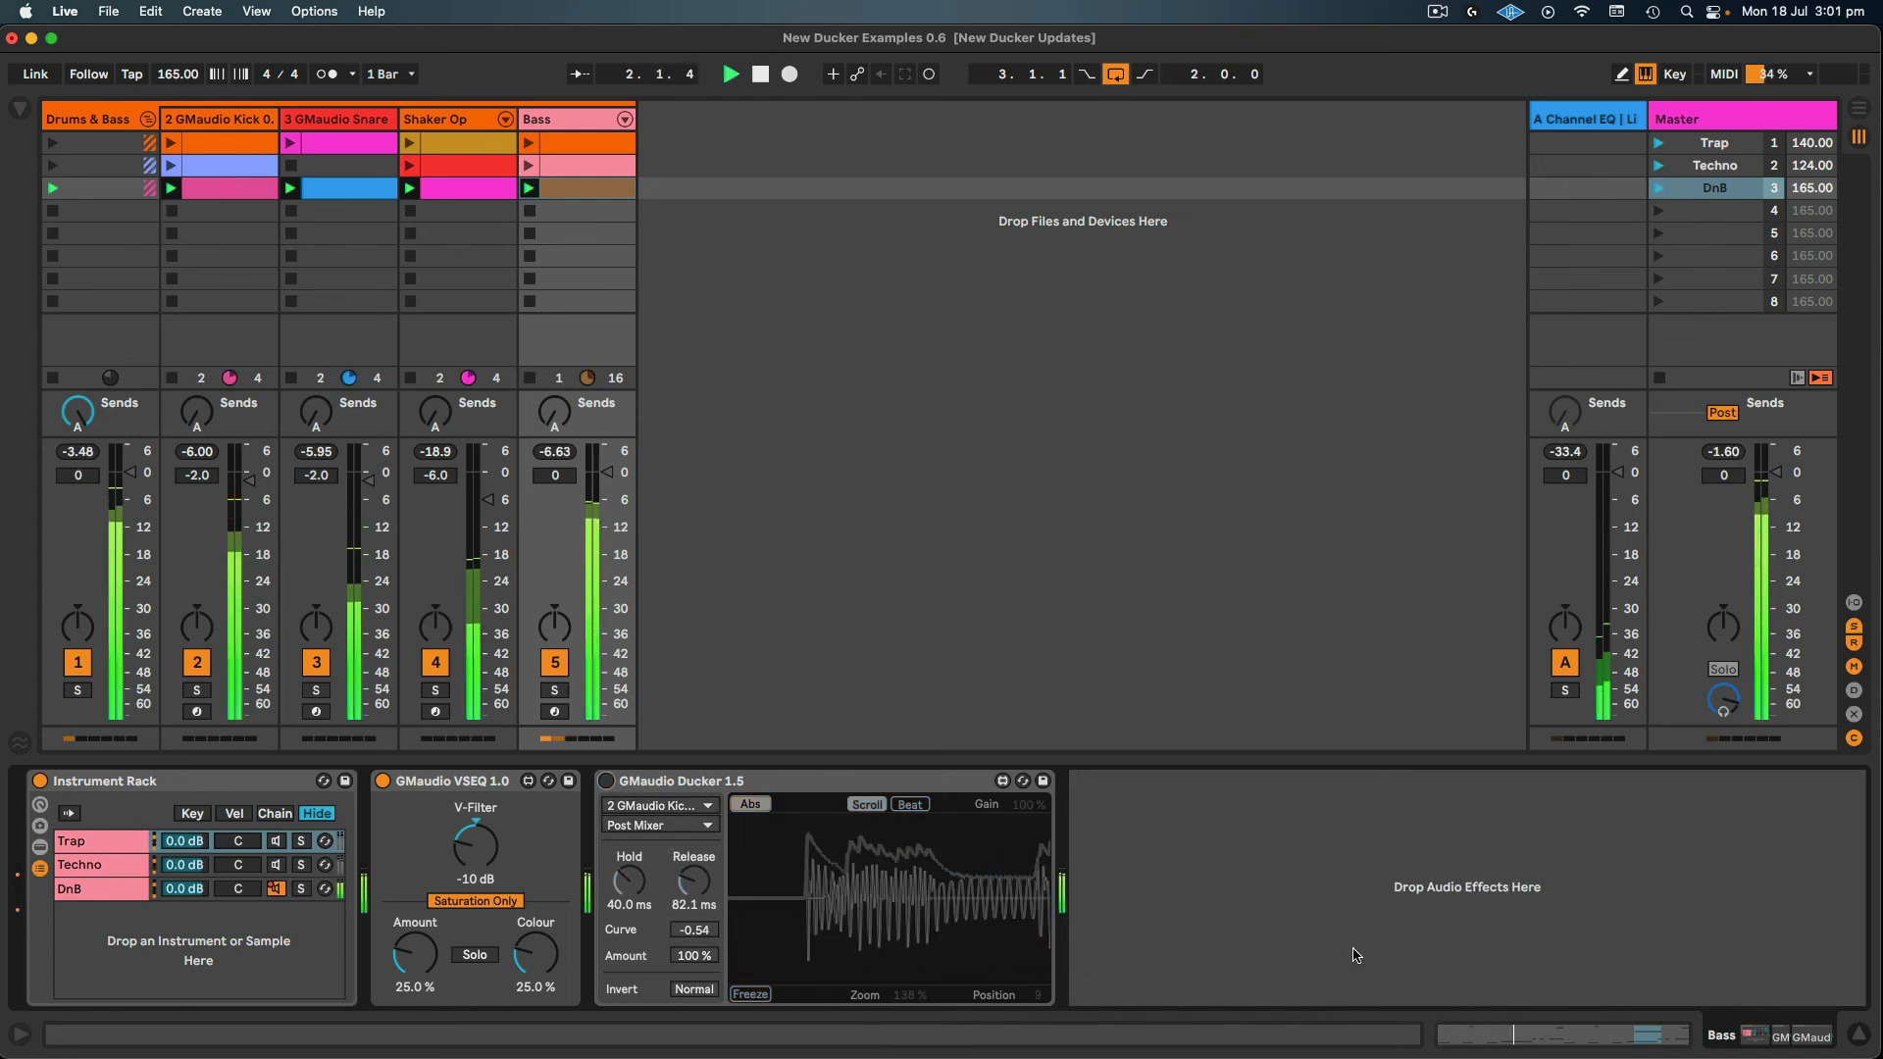